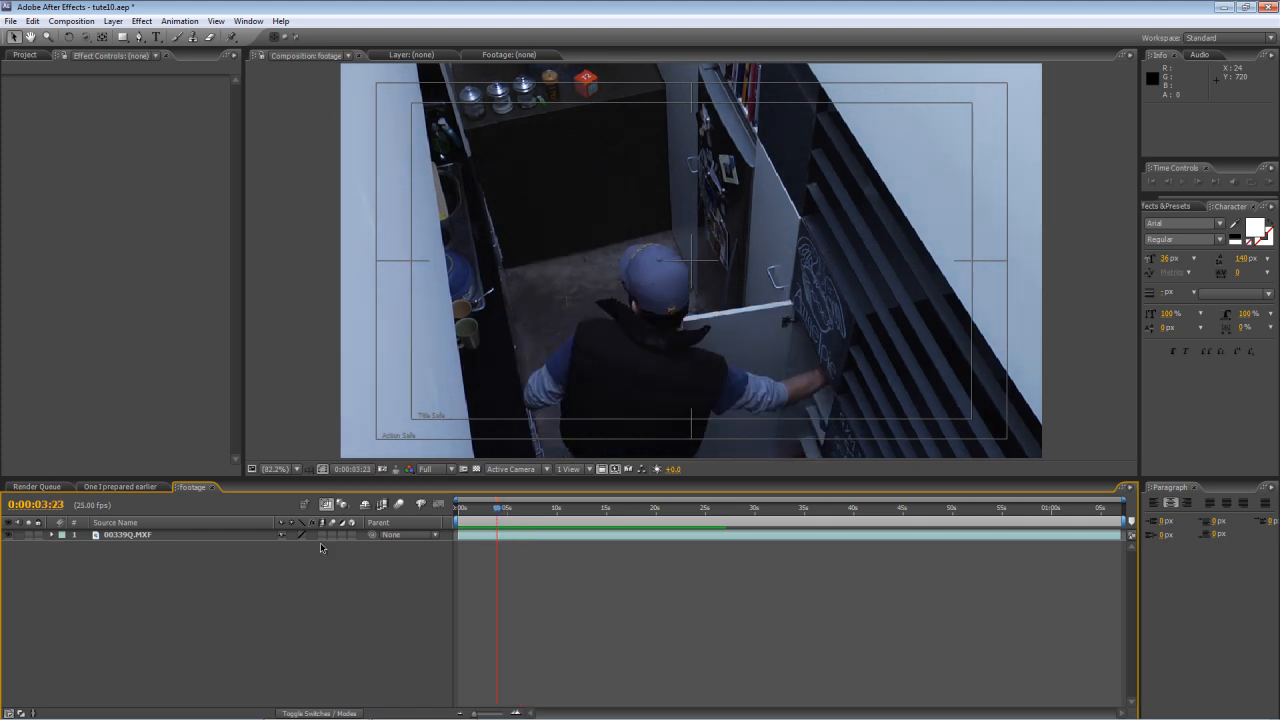
Show the finished 'One I prepared earlier' CCTV composition with scanlines and captions.
click(118, 487)
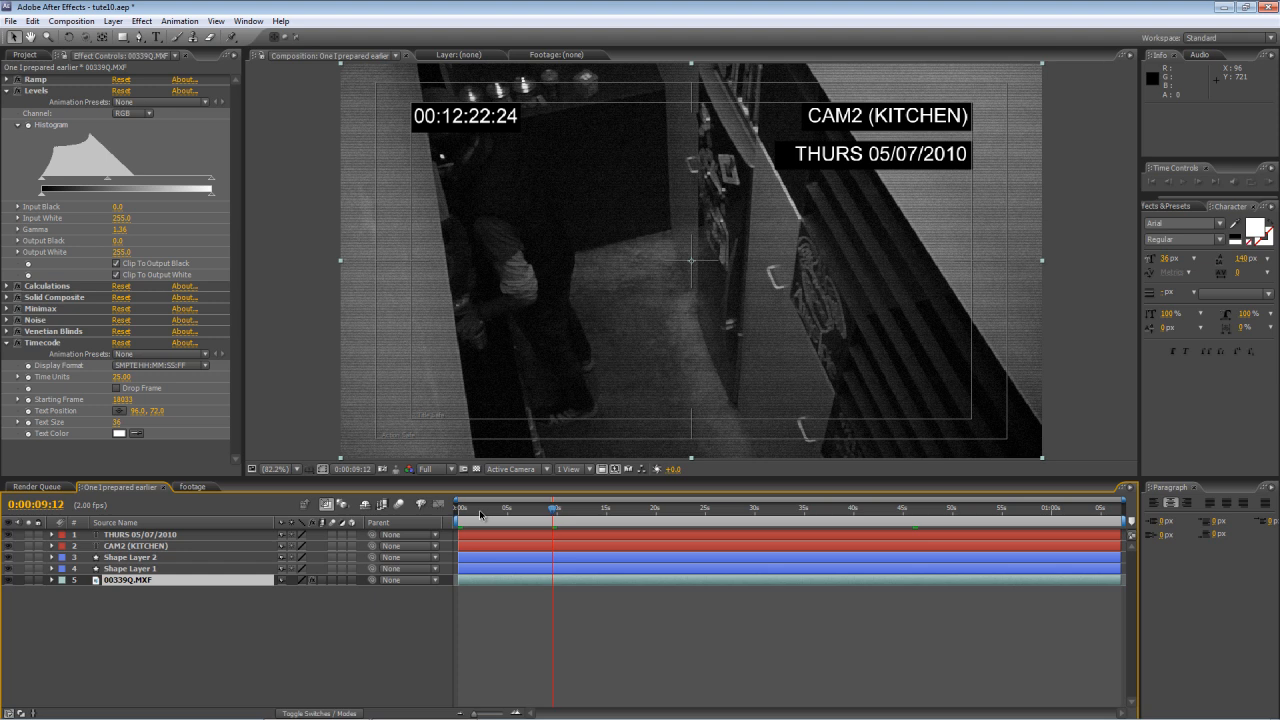
click(485, 508)
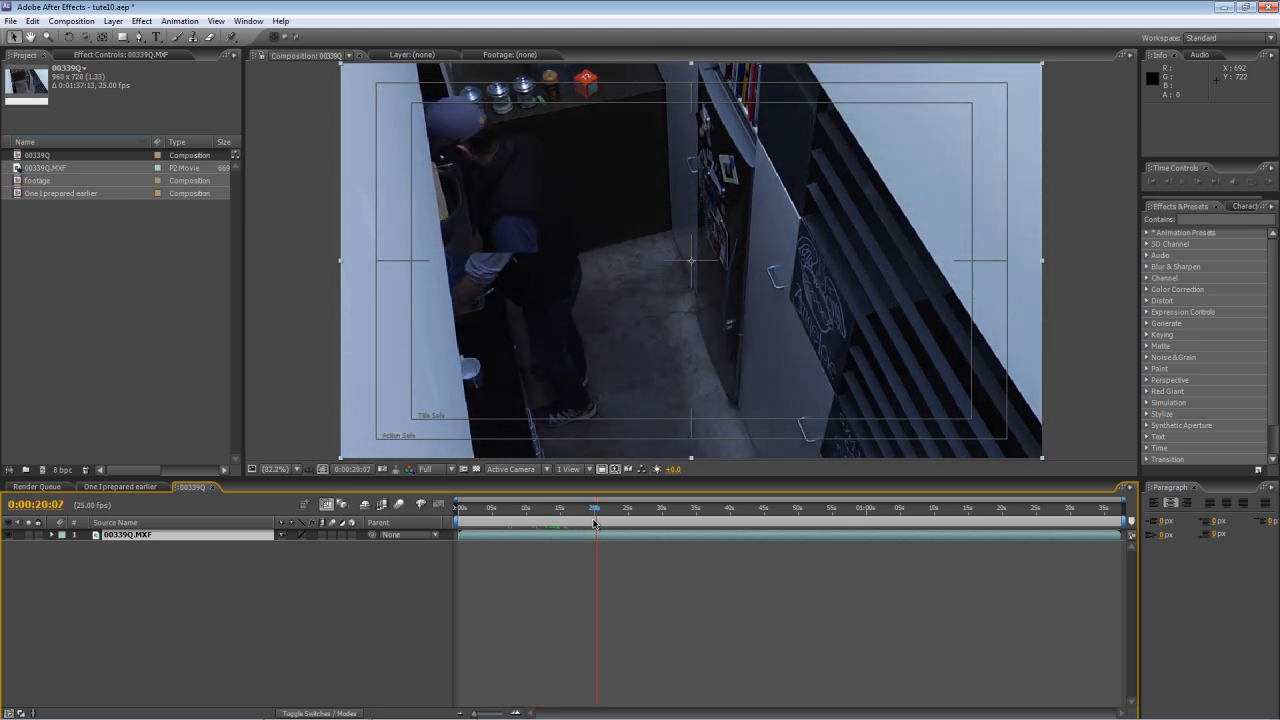
Create a composition from 00339Q.MXF and scrub through the kitchen footage.
click(535, 520)
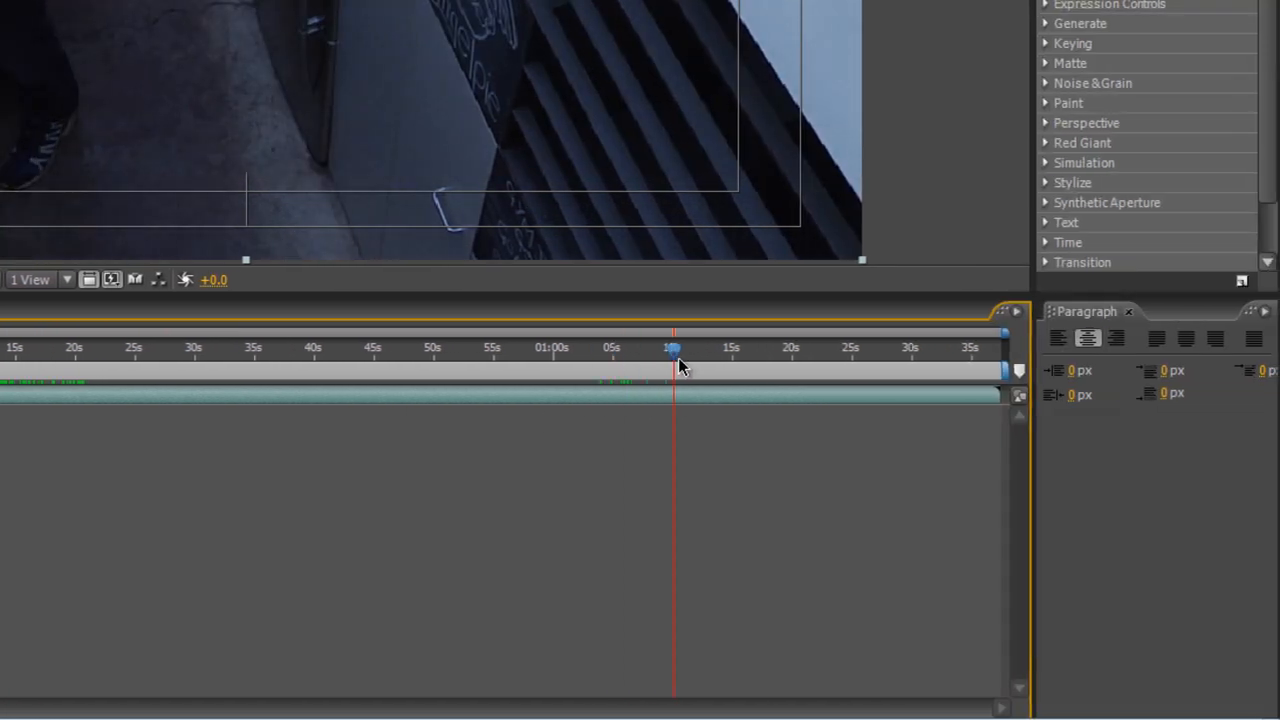
drag(672, 355, 778, 355)
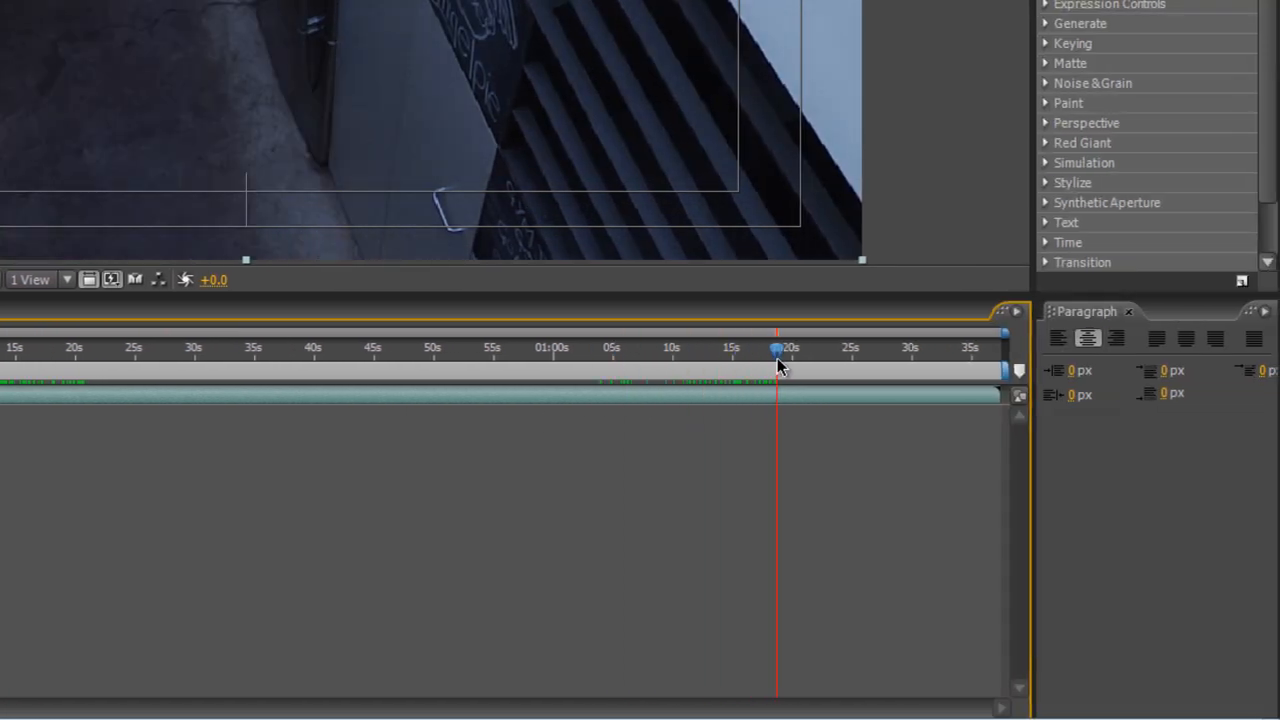
drag(1000, 395, 940, 402)
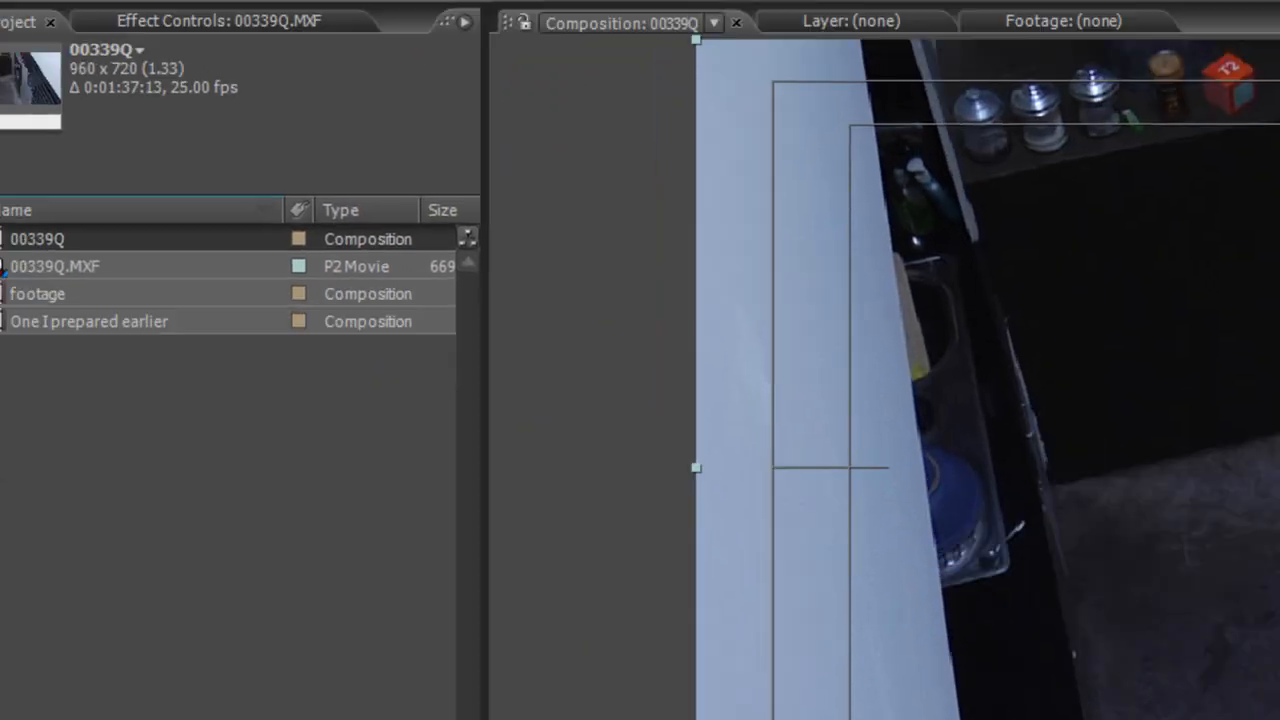
click(161, 47)
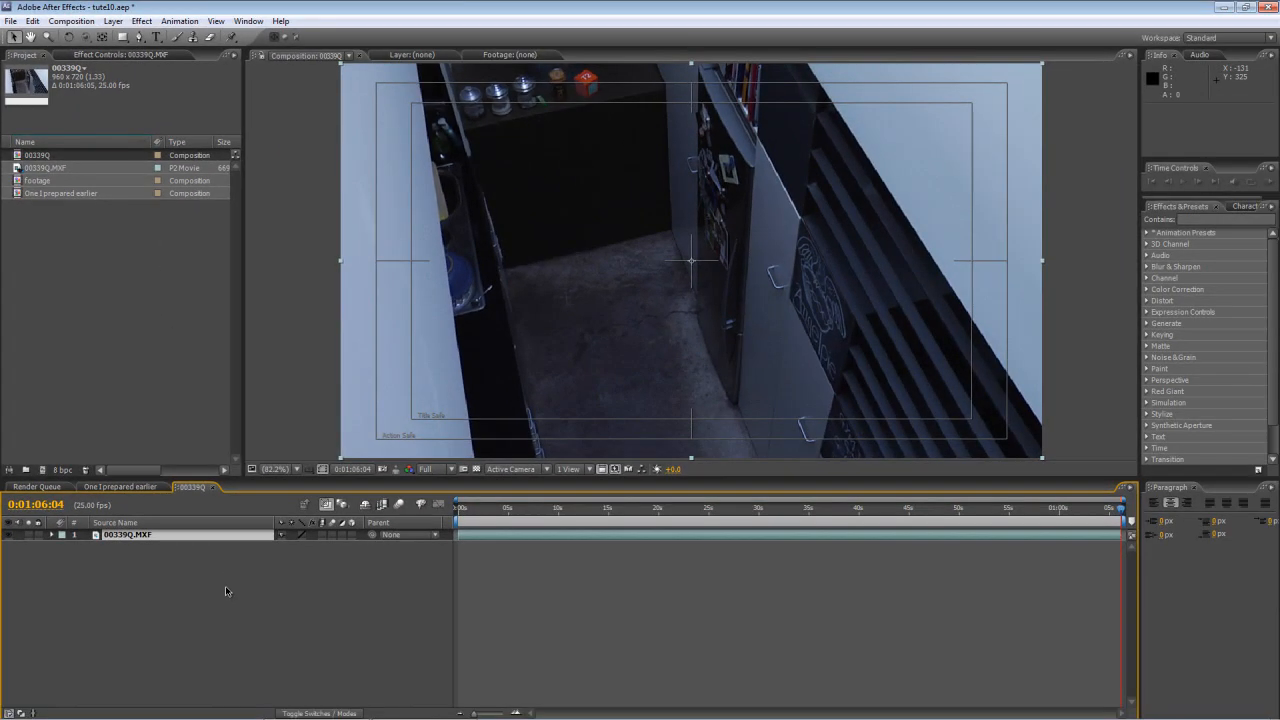
click(516, 508)
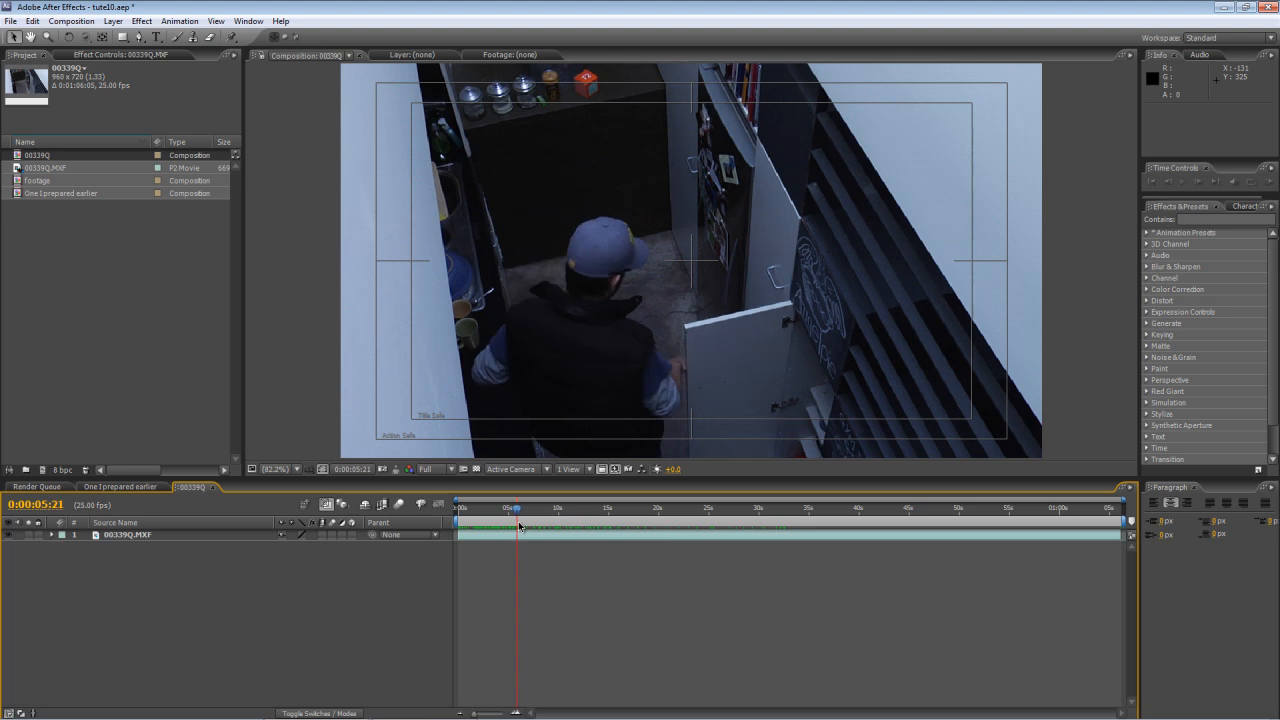
click(690, 508)
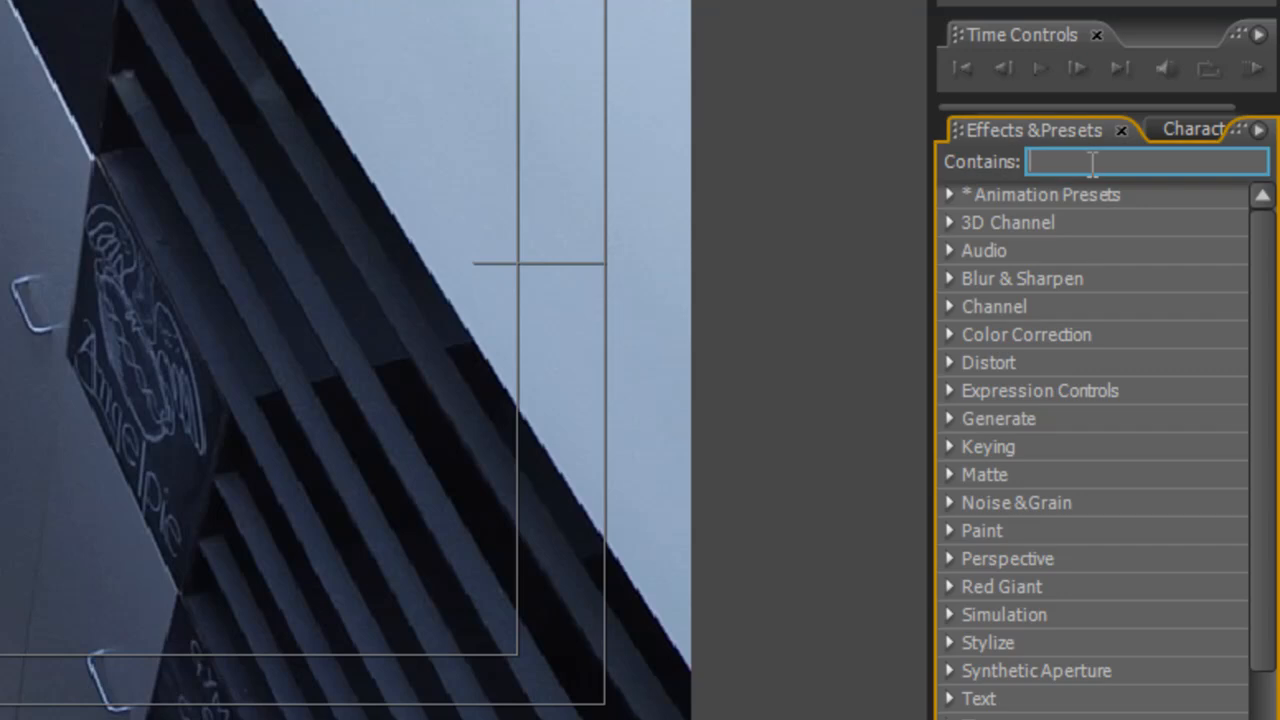
Search Effects & Presets for 'vignette'.
text(vignette)
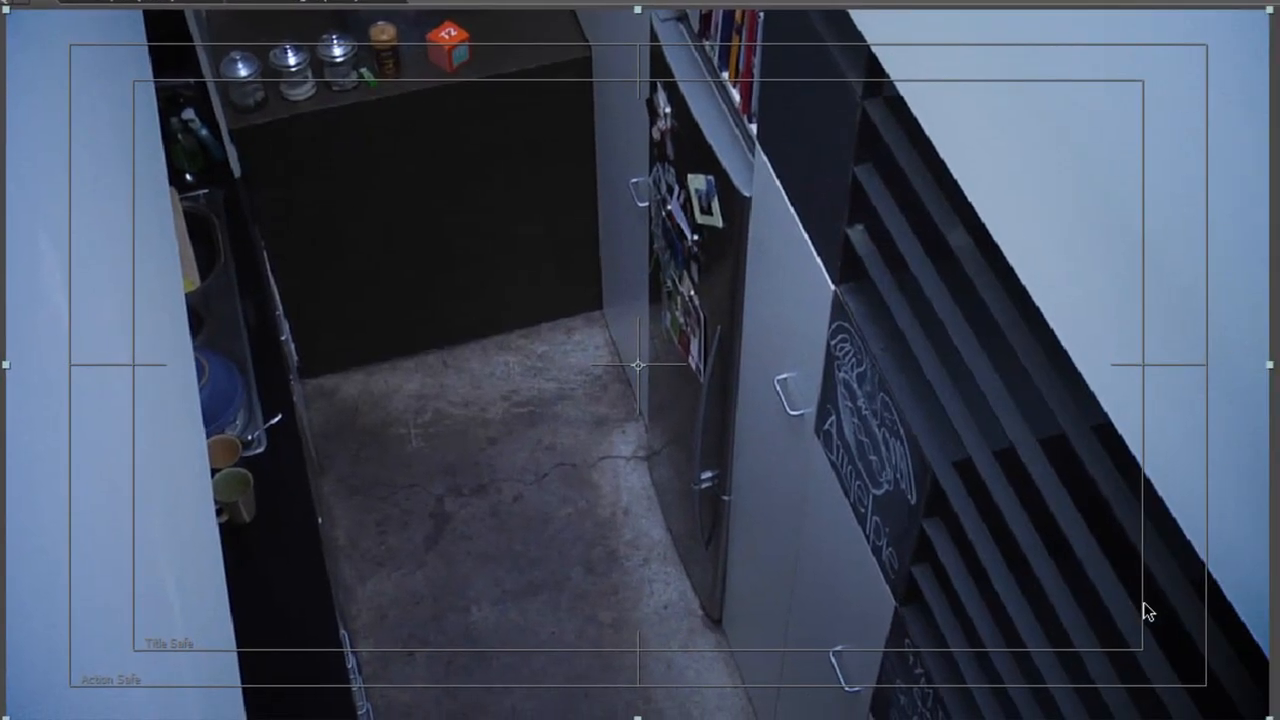
mouse_move(90, 32)
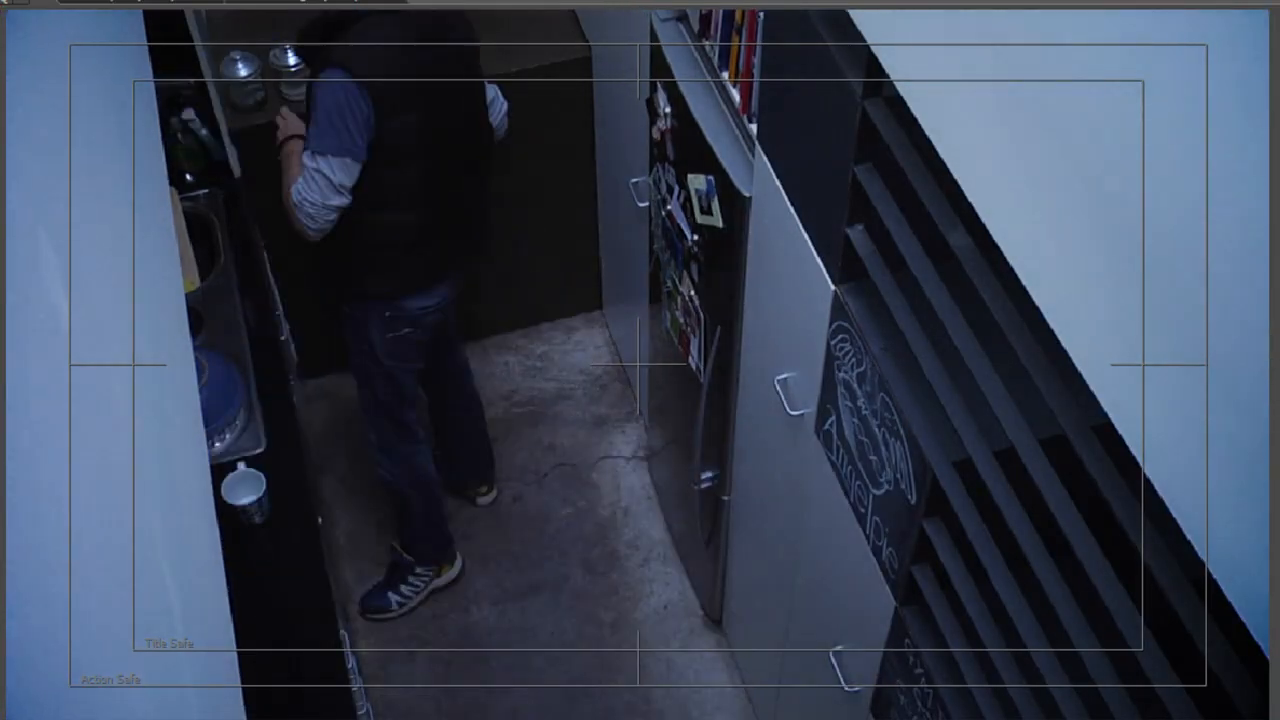
Replace the 'vignette' search with 'night' and apply Night Vision to 00339Q.MXF.
text(vignette)
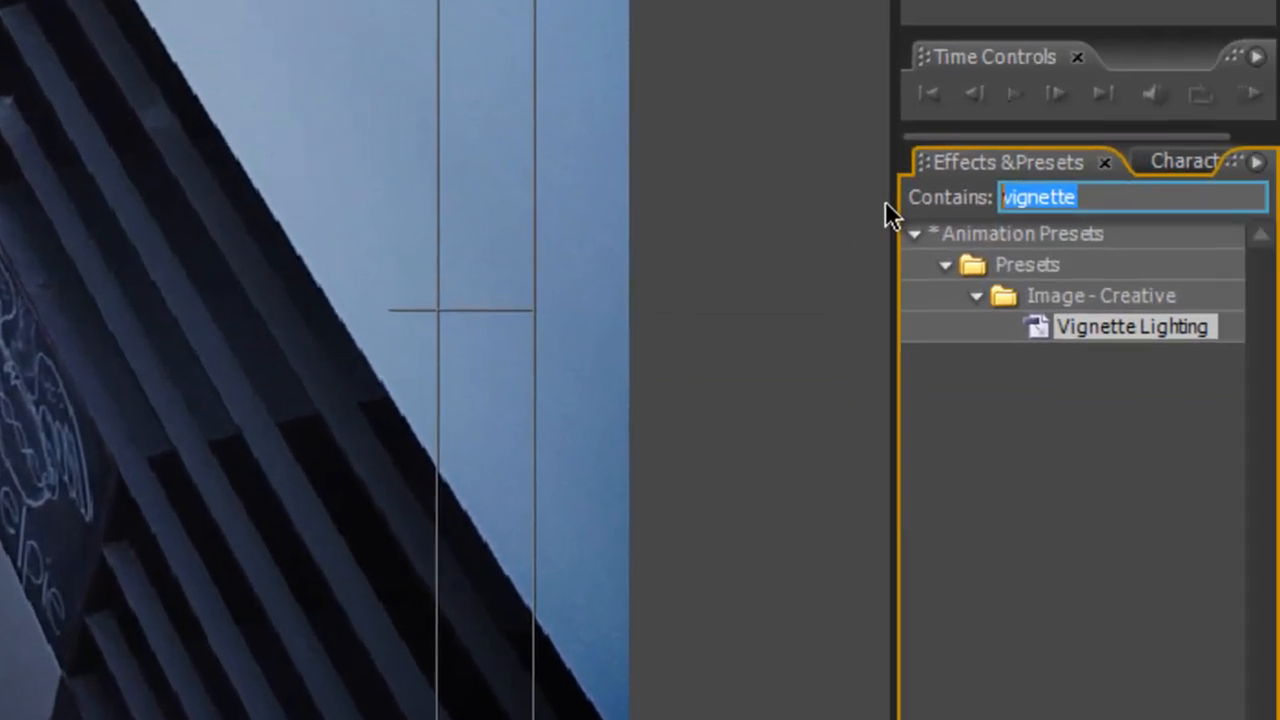
text(n)
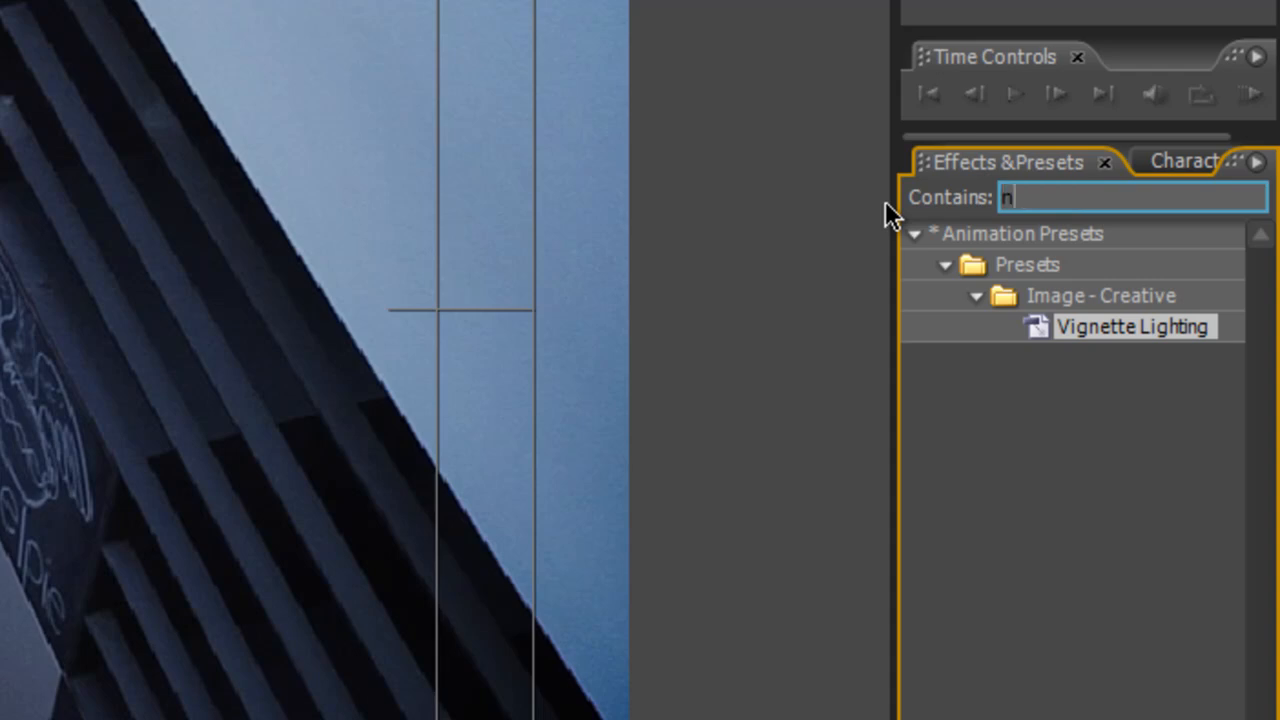
text(ight)
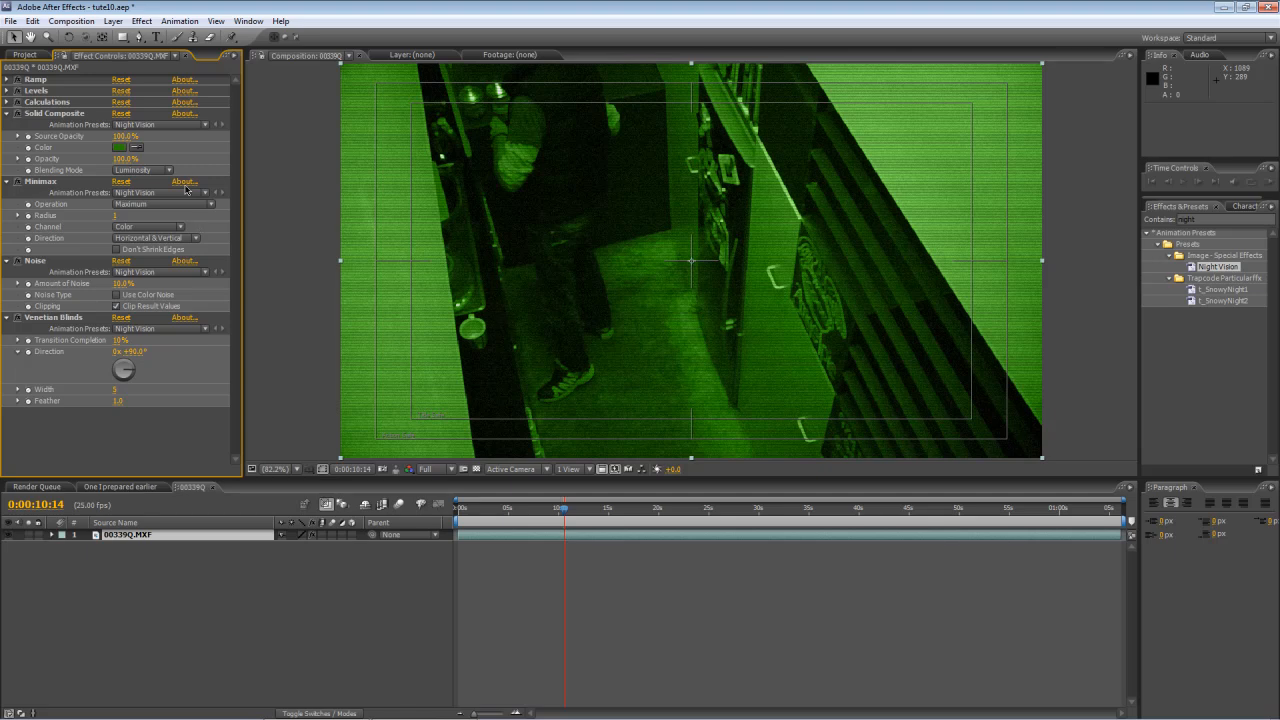
mouse_move(182, 167)
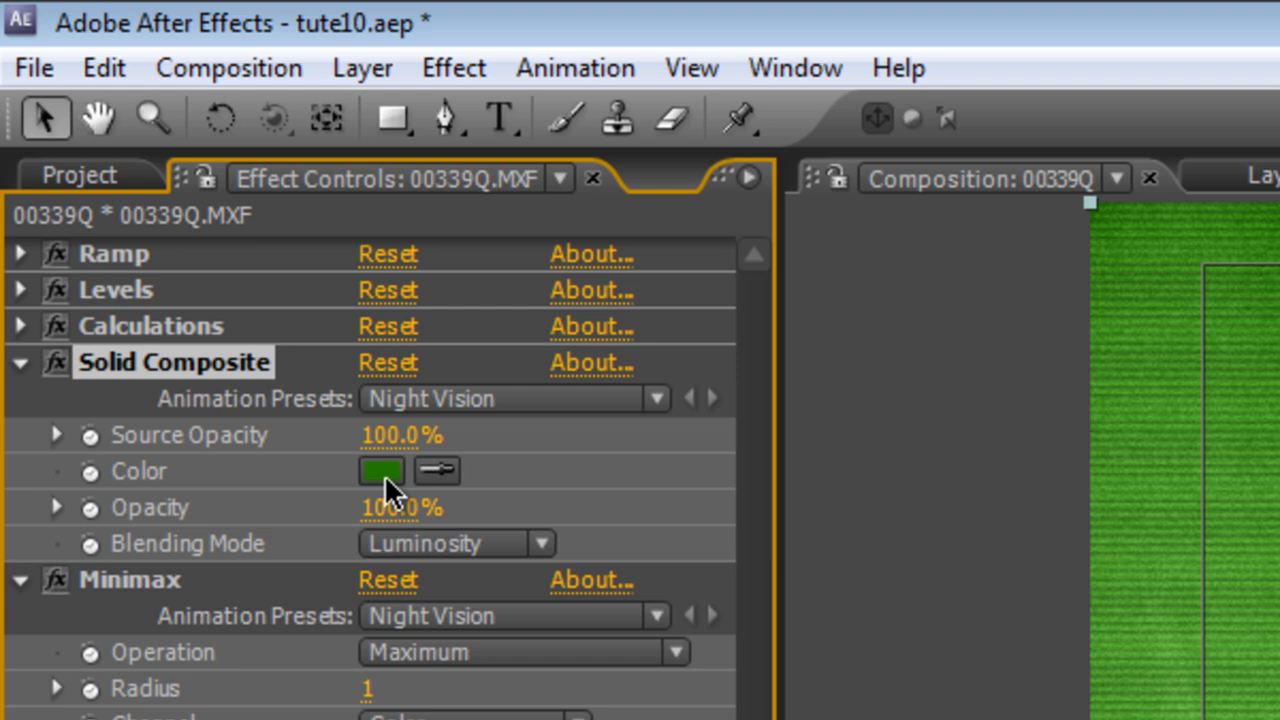
Set the Solid Composite Color swatch to black (brightness 0).
click(382, 470)
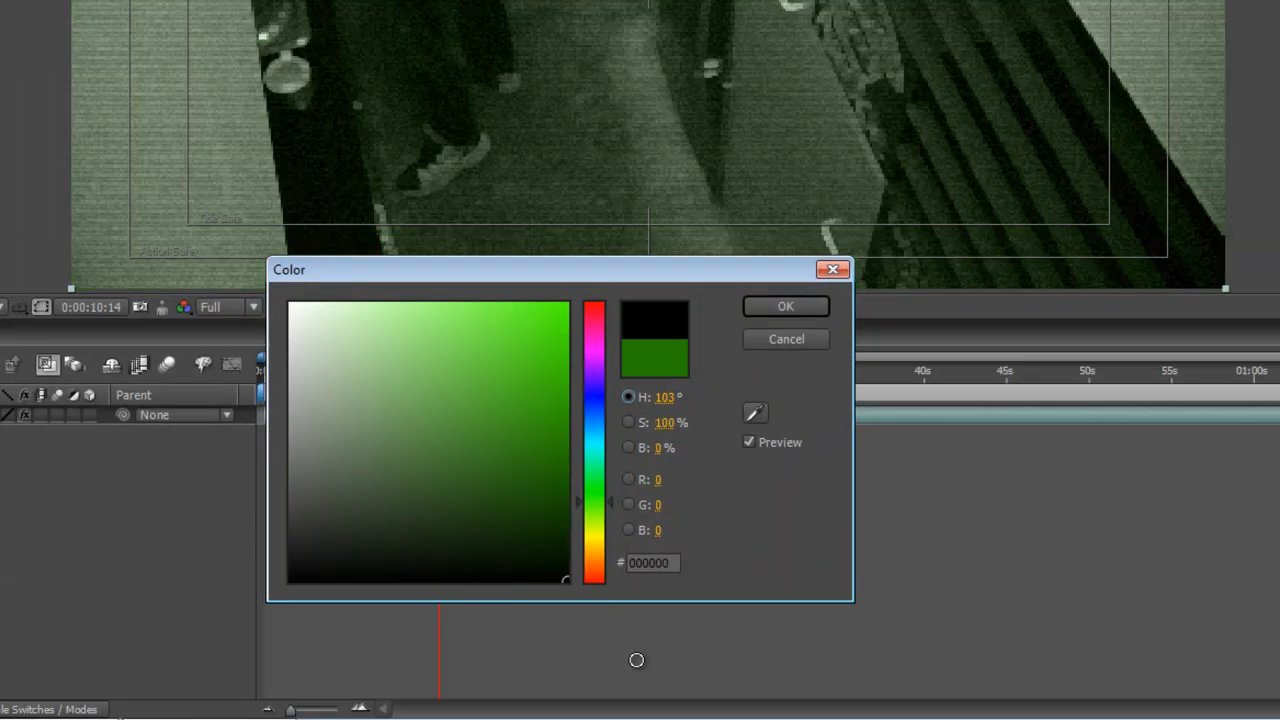
click(785, 306)
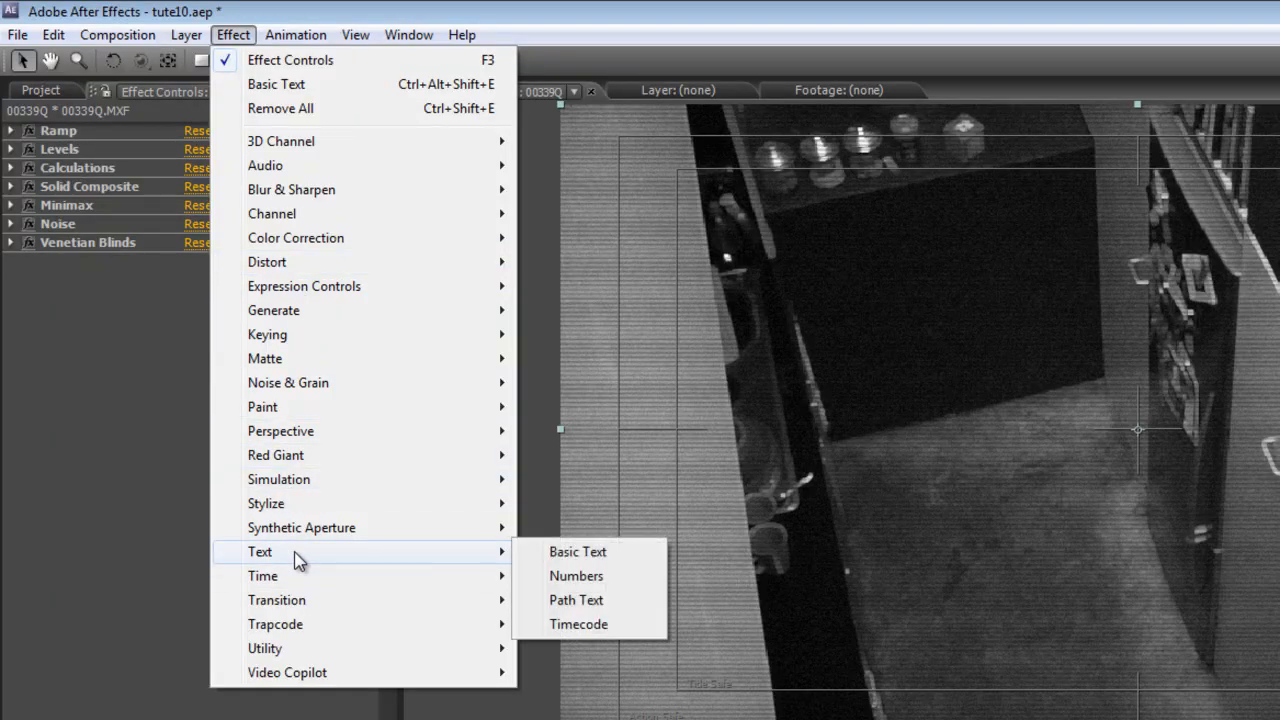
Add the Text > Timecode effect with Time Units set to 25.
click(578, 624)
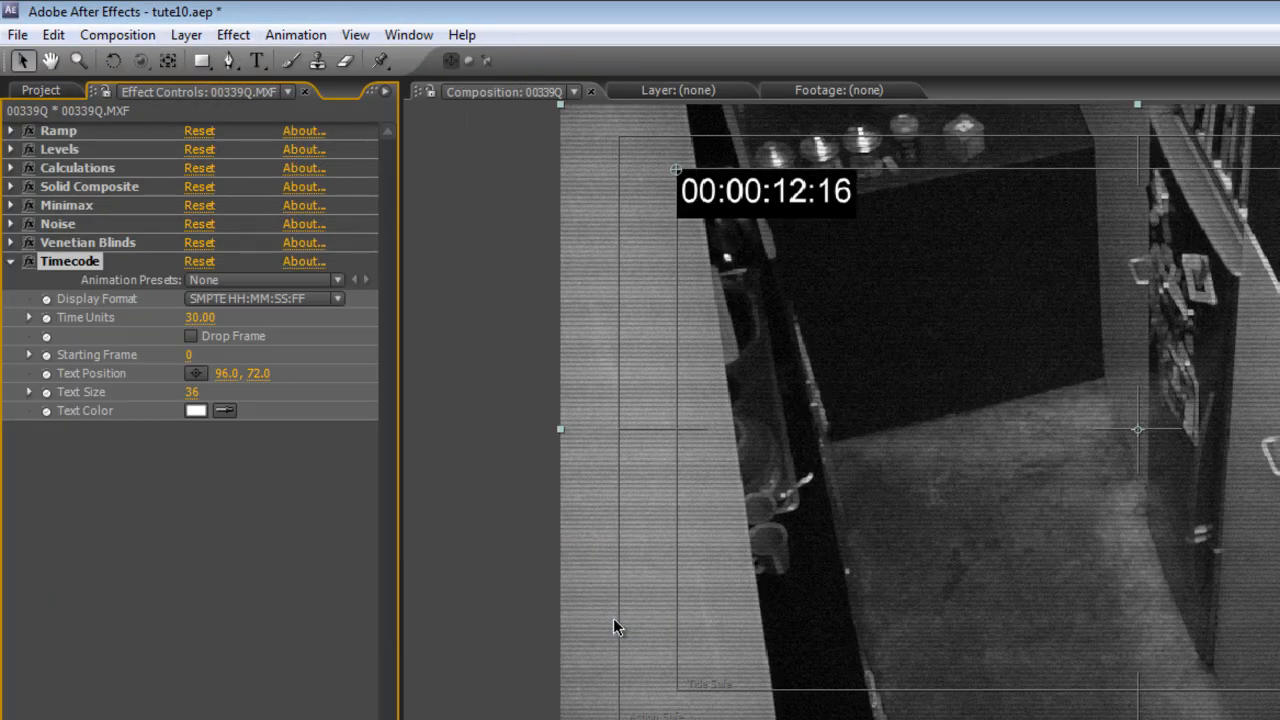
mouse_move(754, 575)
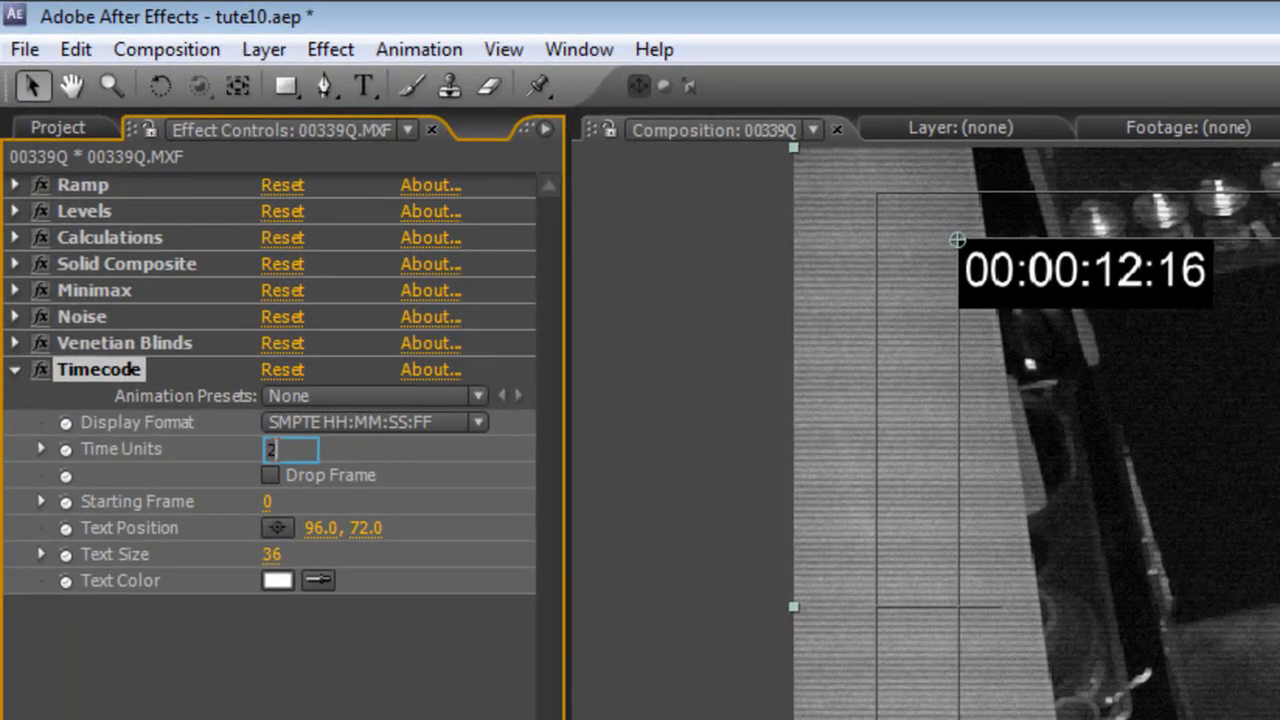
text(25.00)
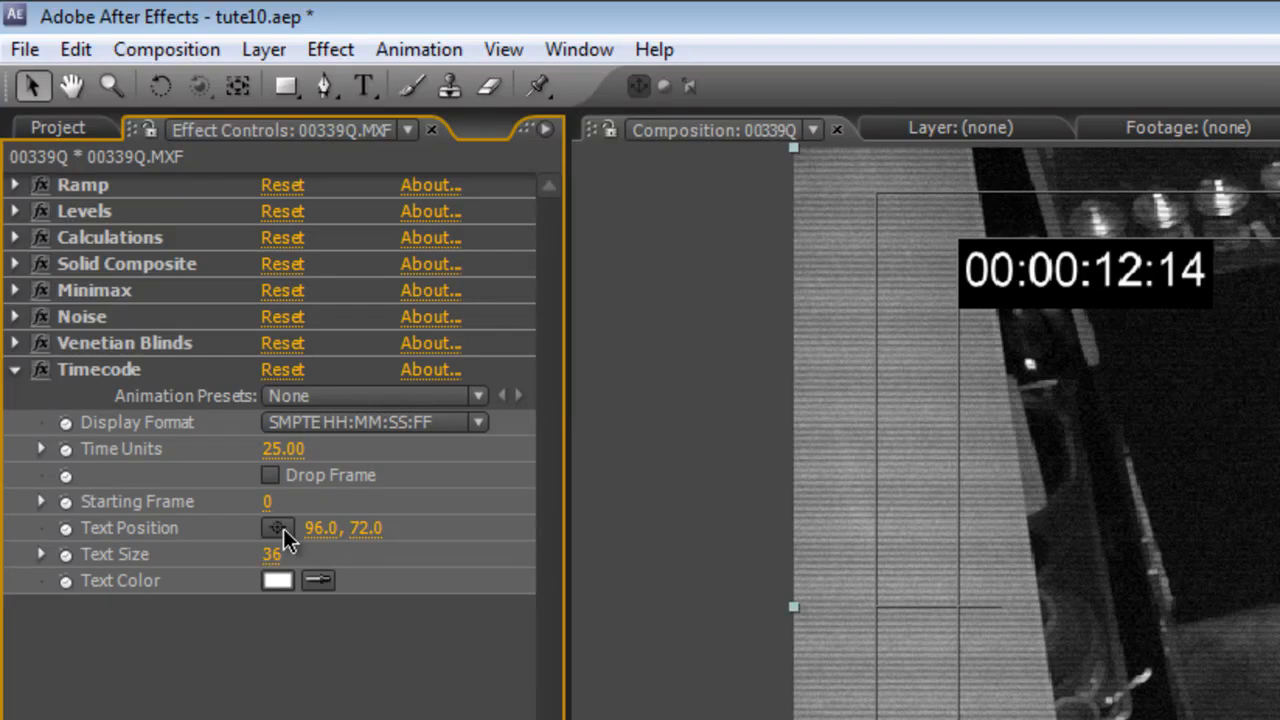
mouse_move(970, 245)
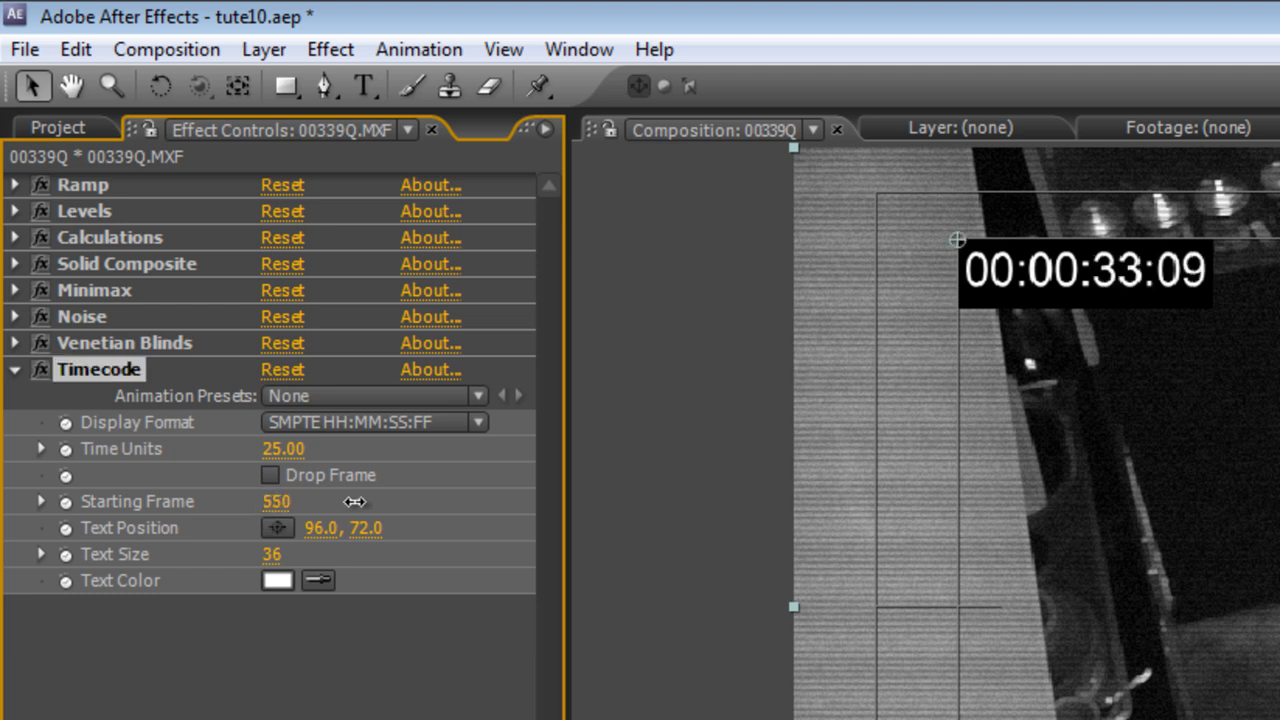
Drag the Timecode Starting Frame up to 13770, reading 00:09:23:09.
drag(356, 501, 647, 528)
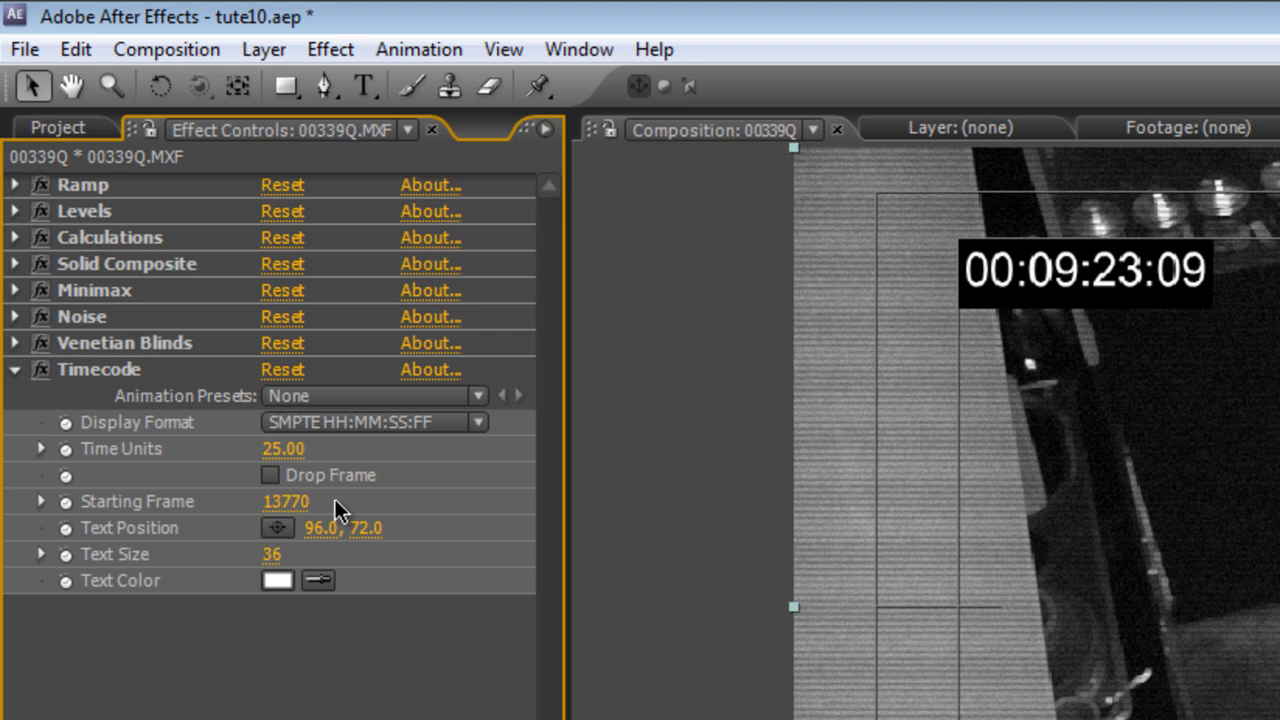
click(15, 369)
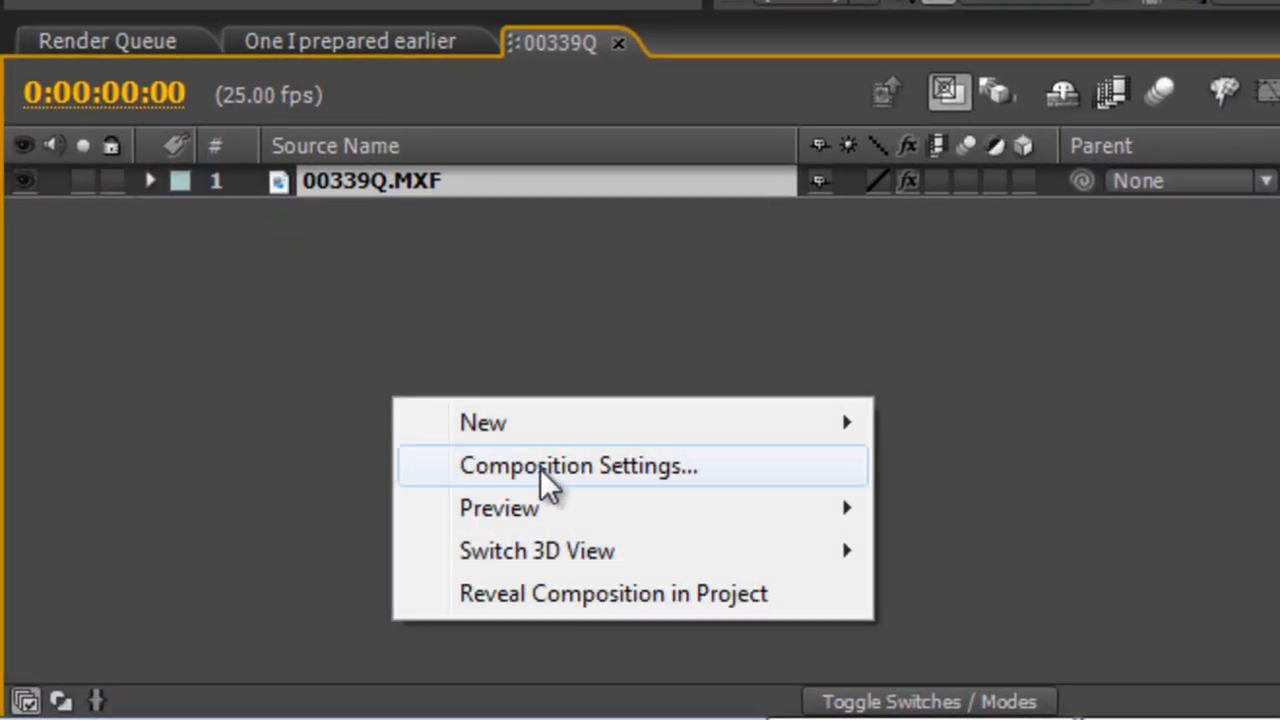
mouse_move(483, 422)
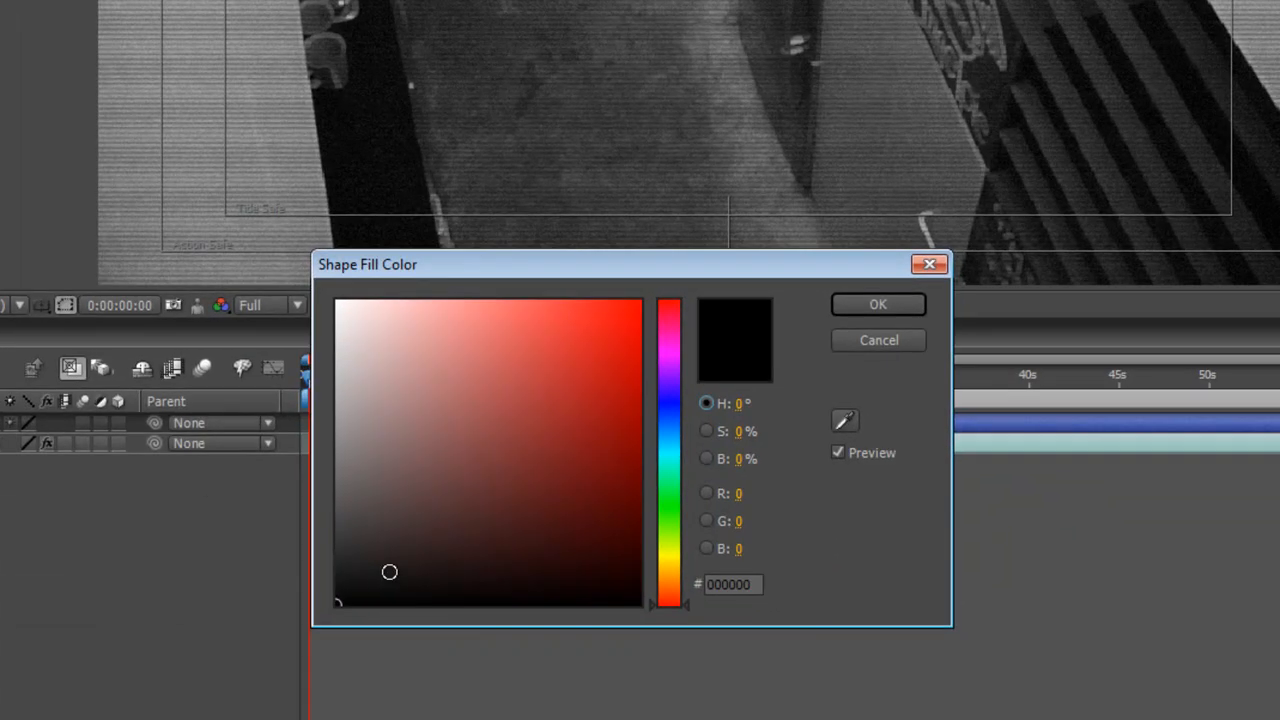
Draw a black-filled rectangle near the top-left, creating Shape Layer 1.
click(877, 304)
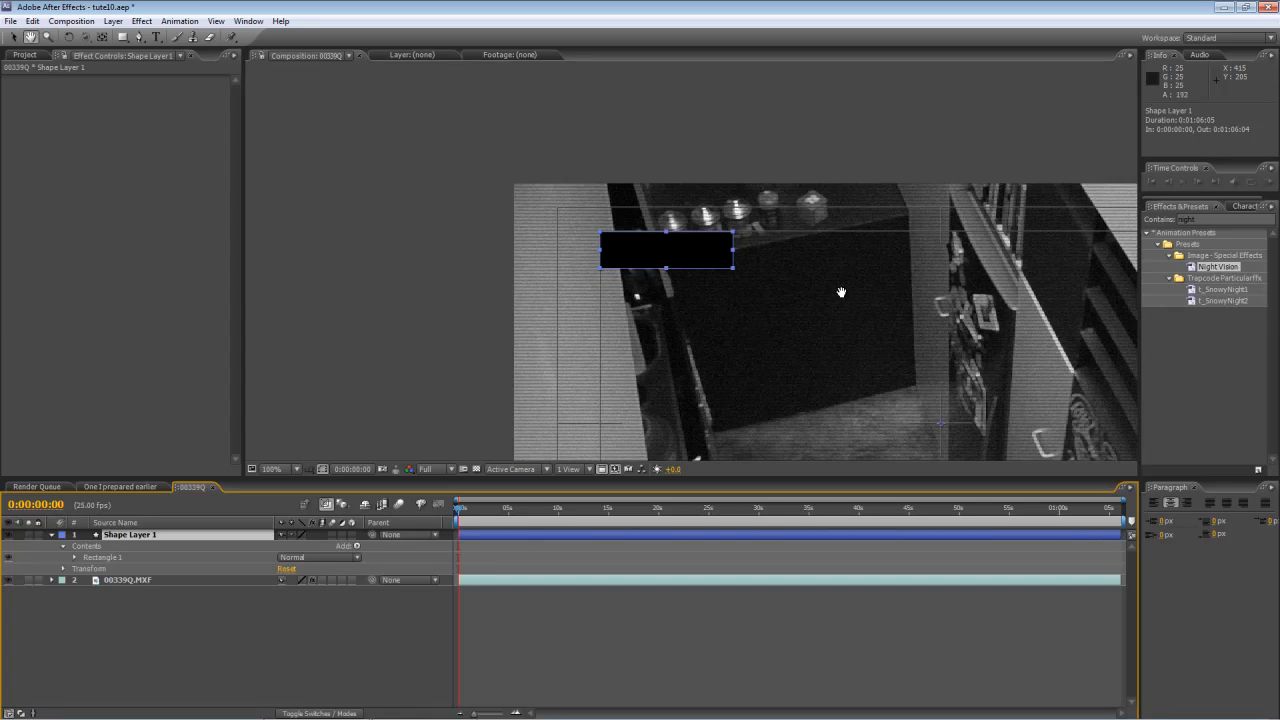
click(272, 468)
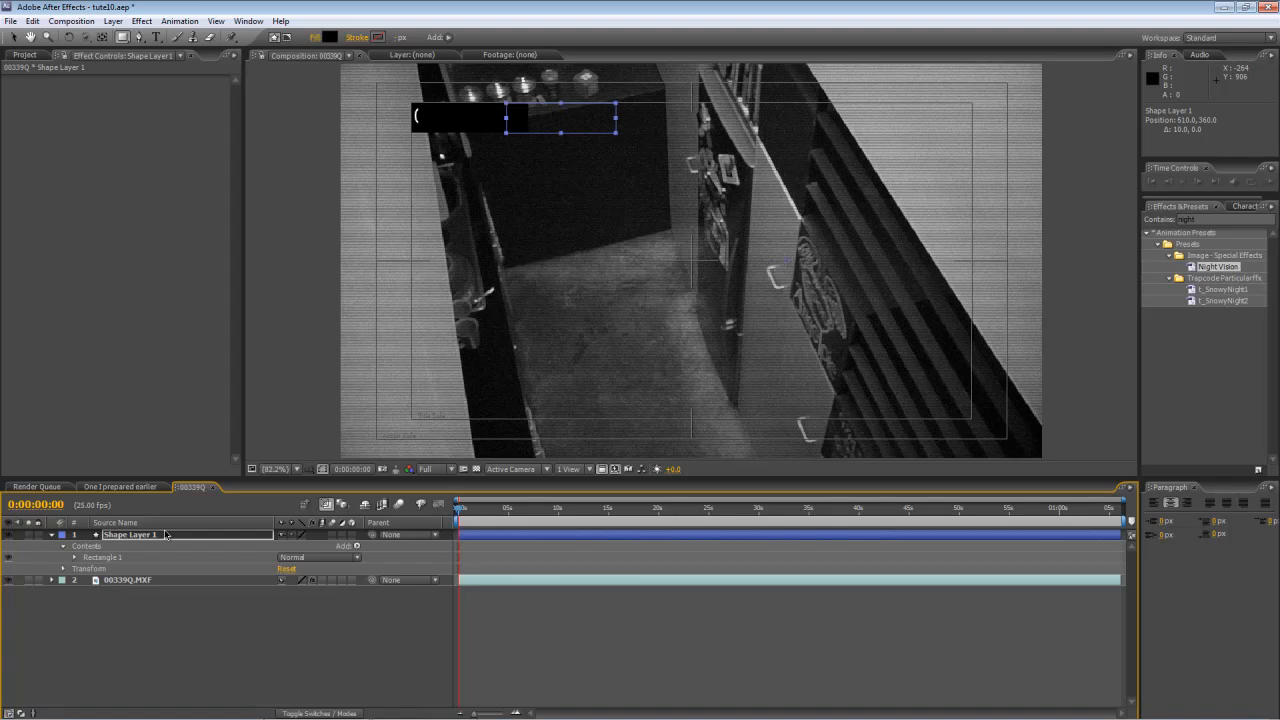
drag(560, 117, 915, 117)
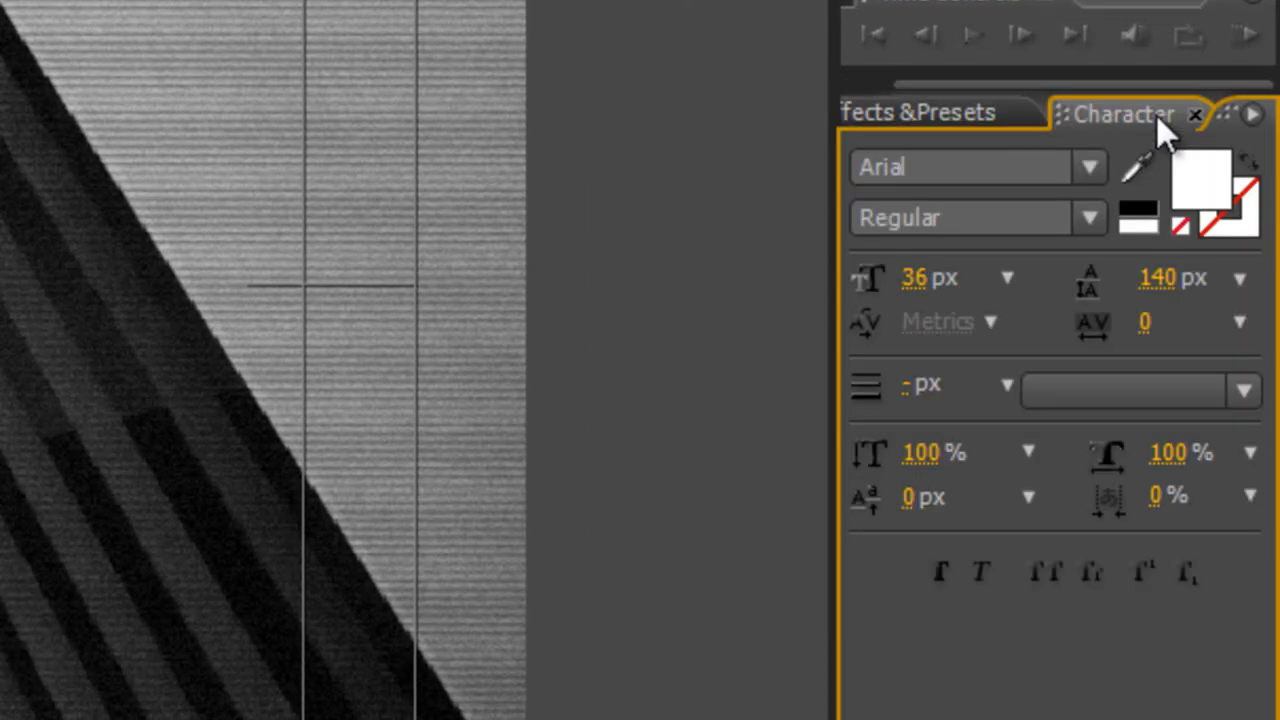
Set Character to Arial Regular 36 px, matching the Timecode Text Size 36.
click(1089, 167)
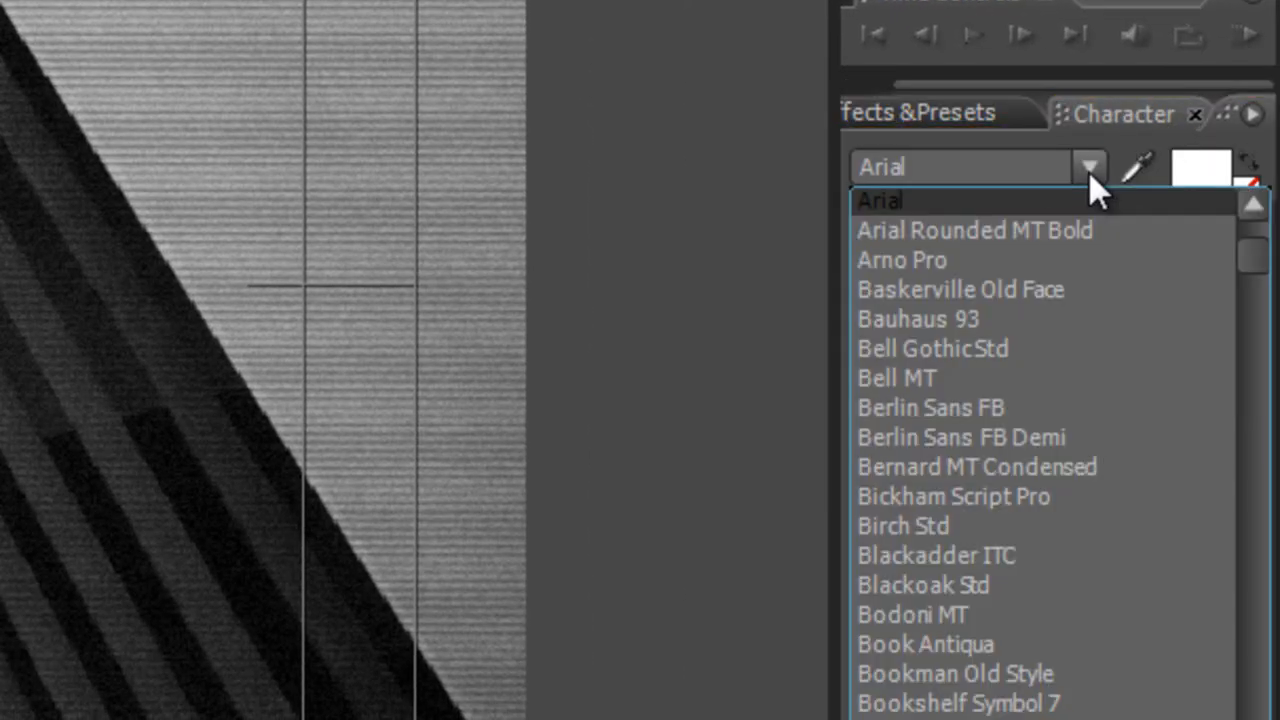
click(880, 200)
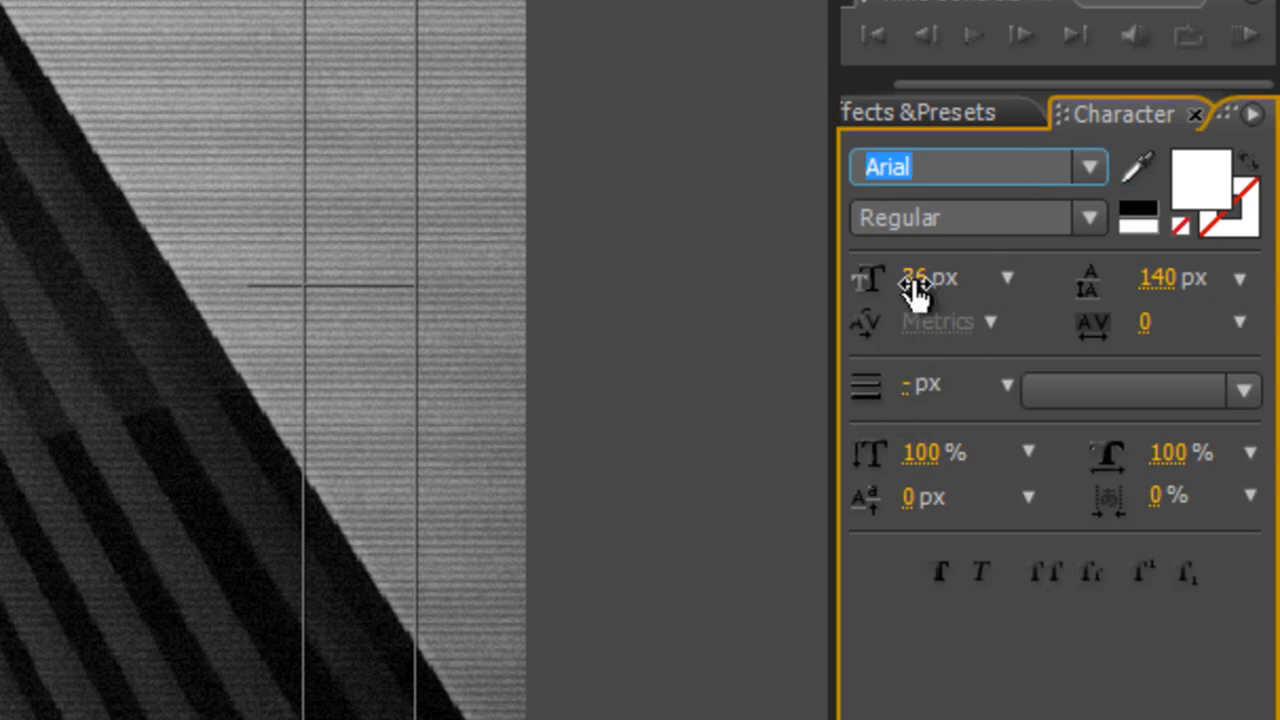
mouse_move(913, 278)
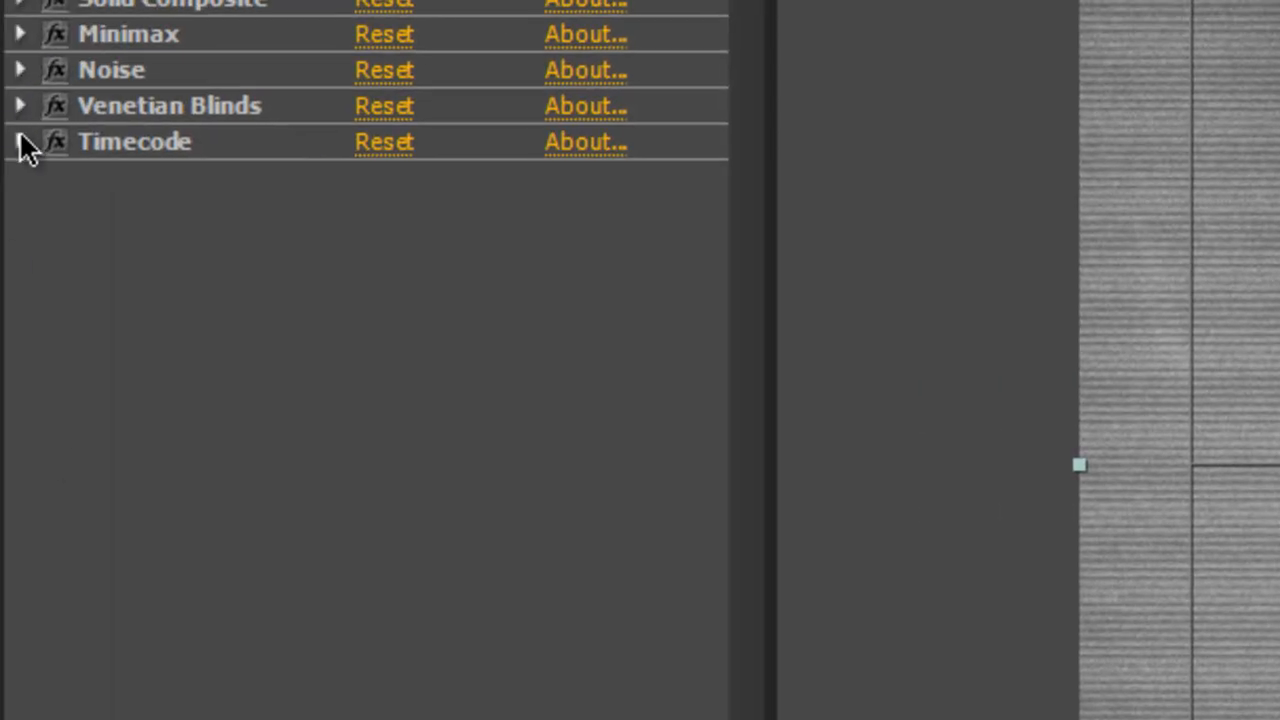
click(20, 142)
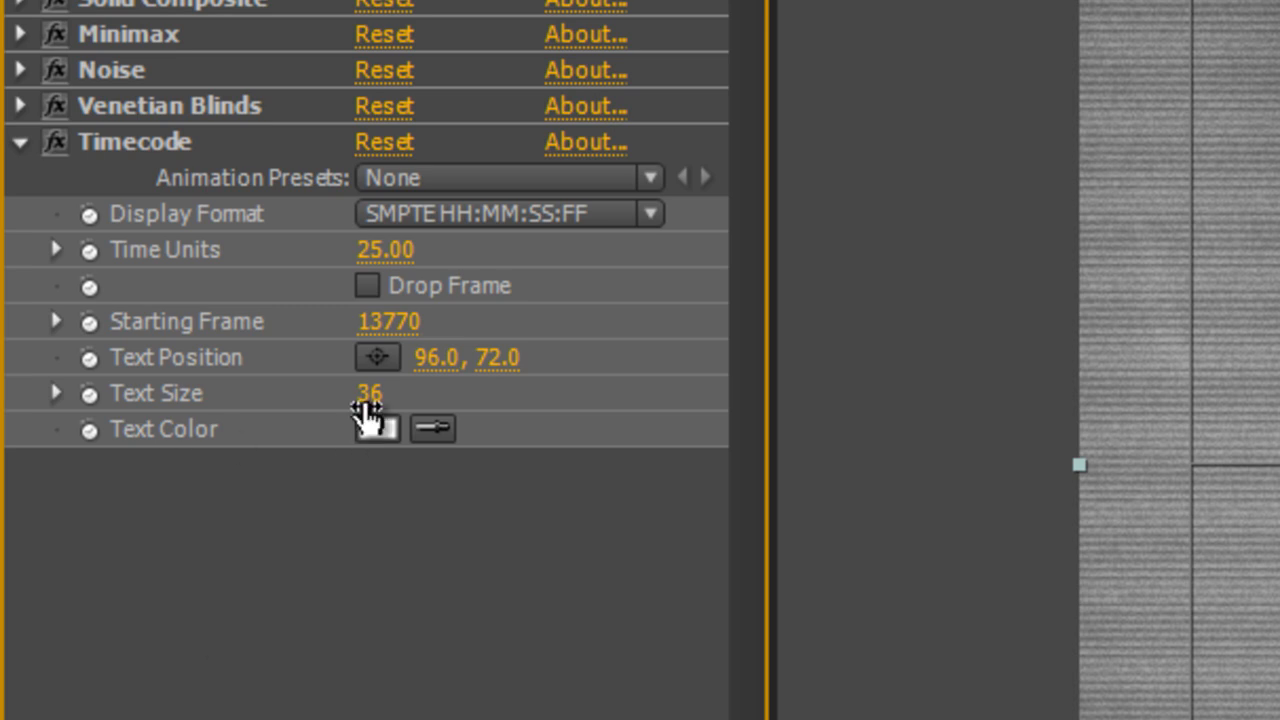
click(377, 428)
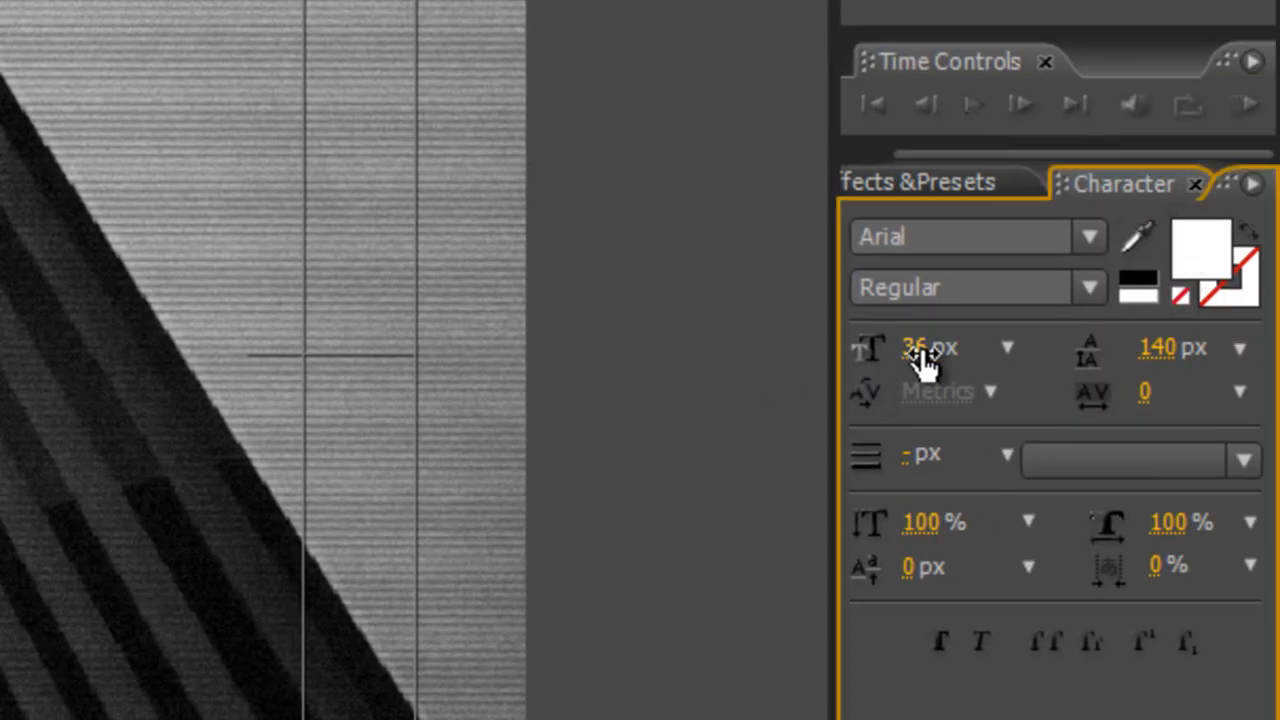
click(920, 347)
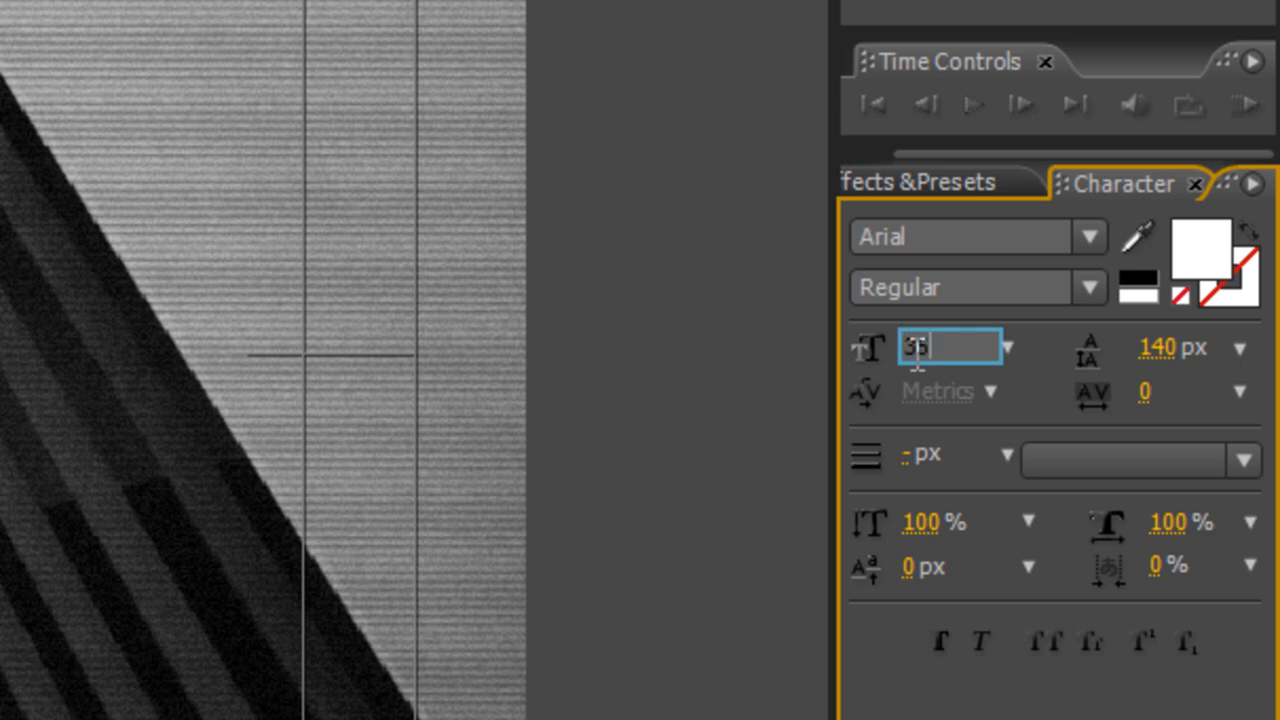
text(36)
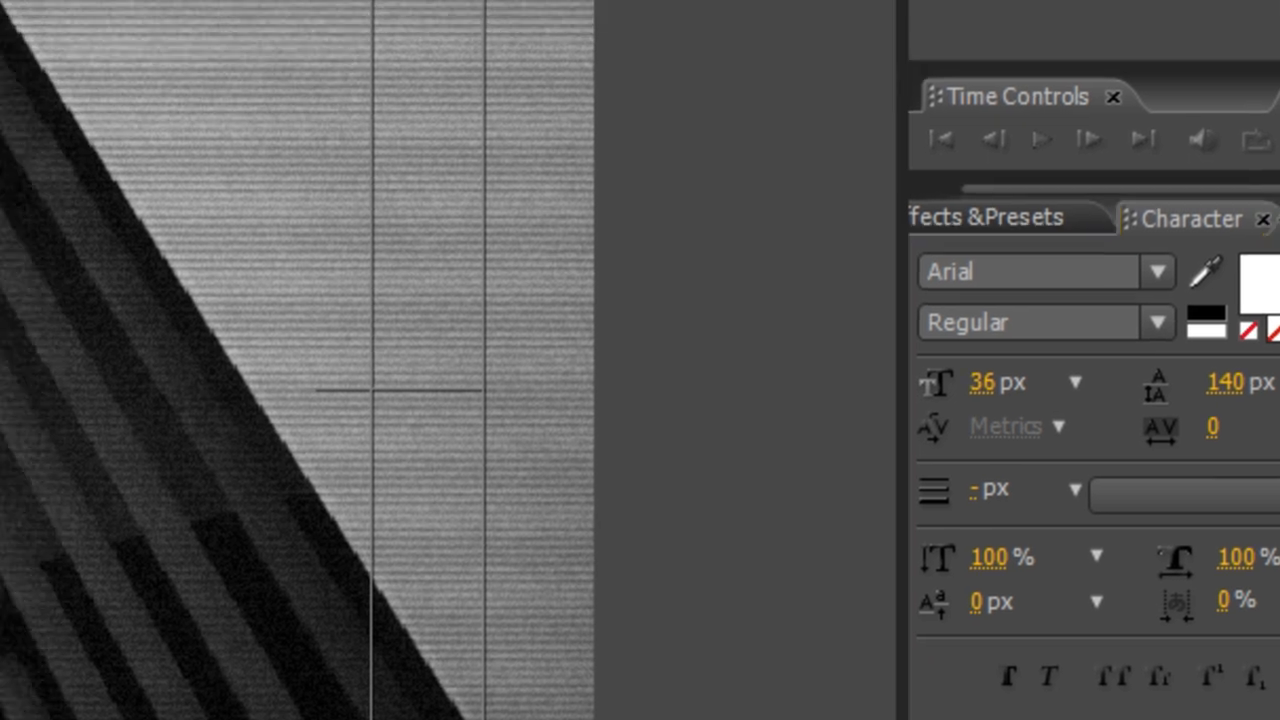
Type 'CAM2 (KITCHEN)' as white caption text over the black box.
text(CAM2 (KIT)
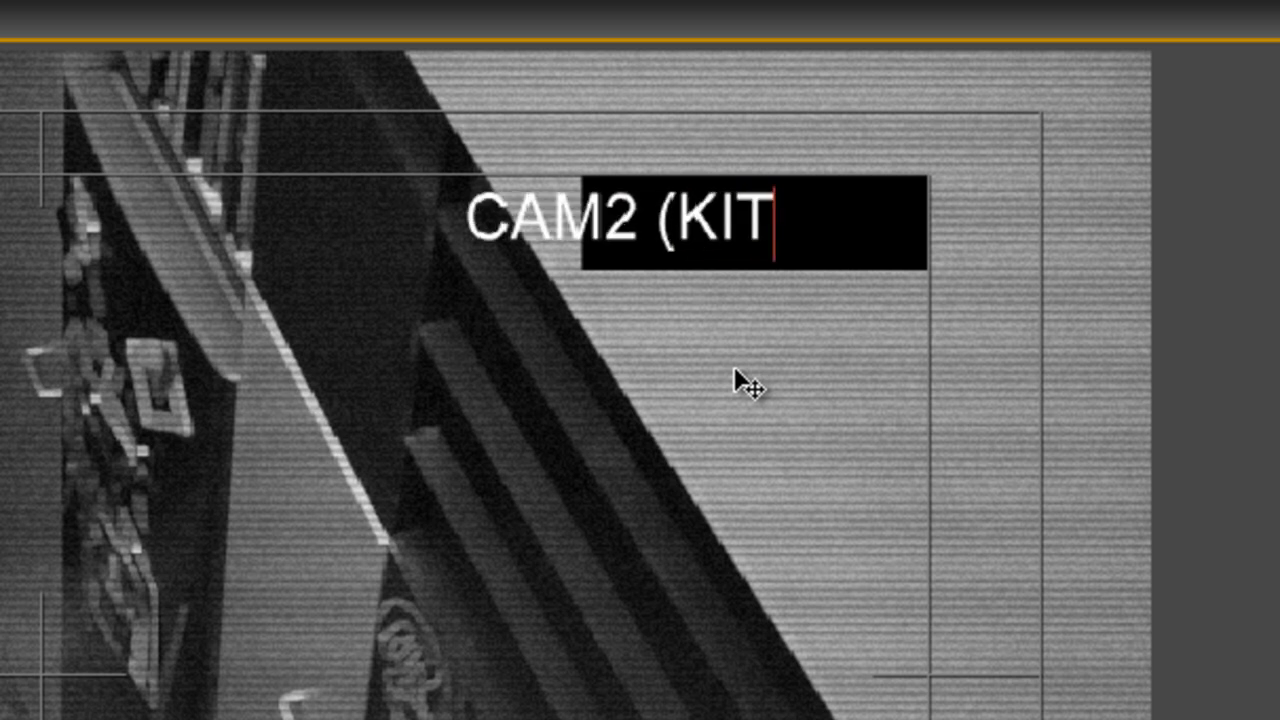
text(CHEN))
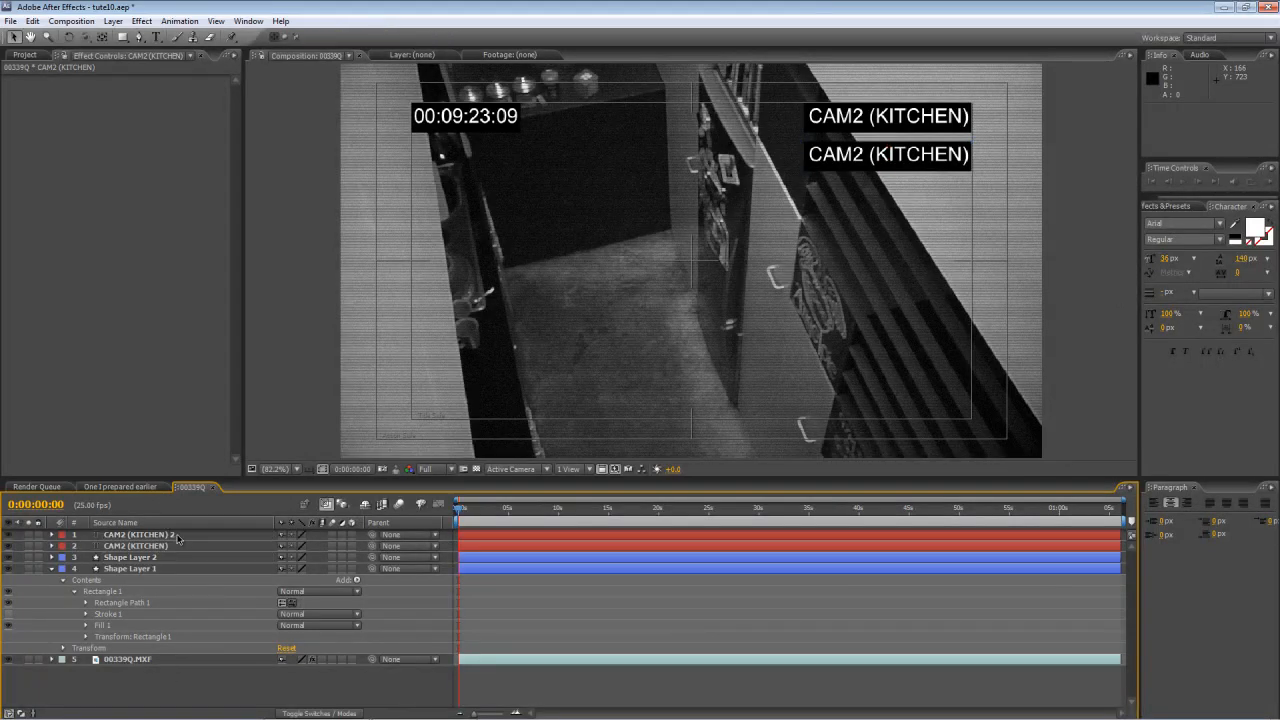
Change the duplicated caption's text to 27/05/2010.
click(140, 534)
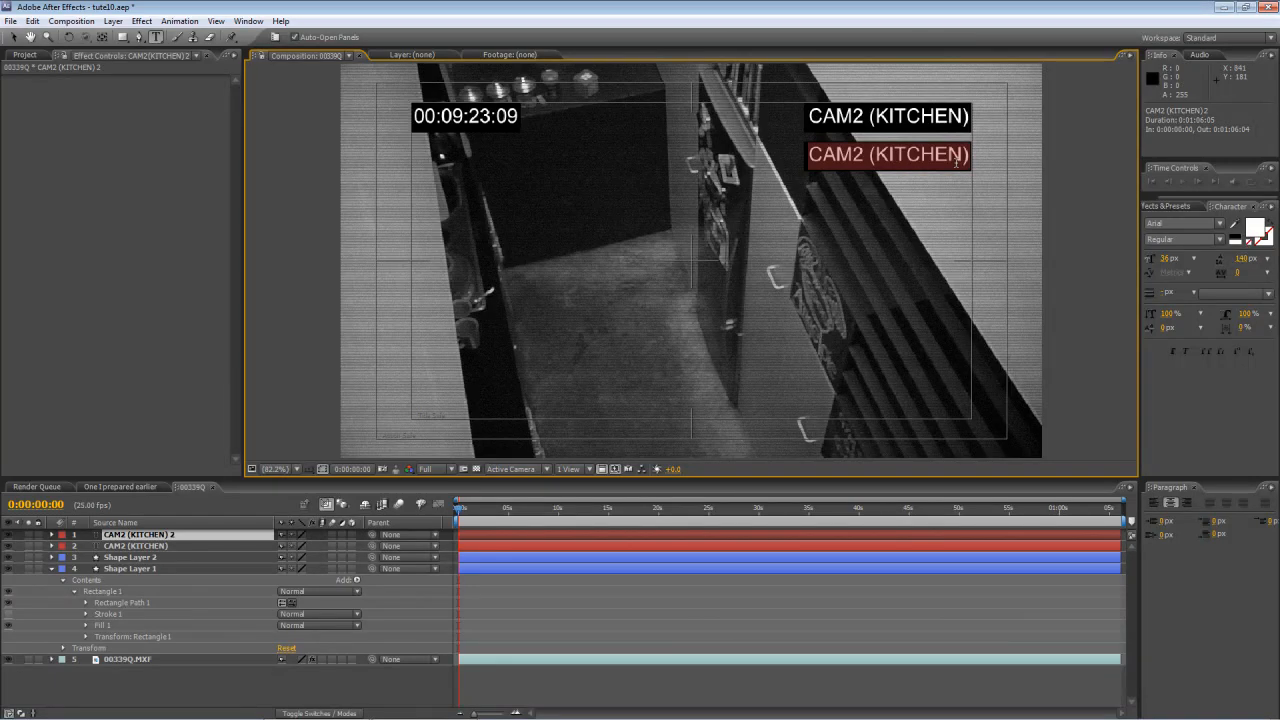
text(27)
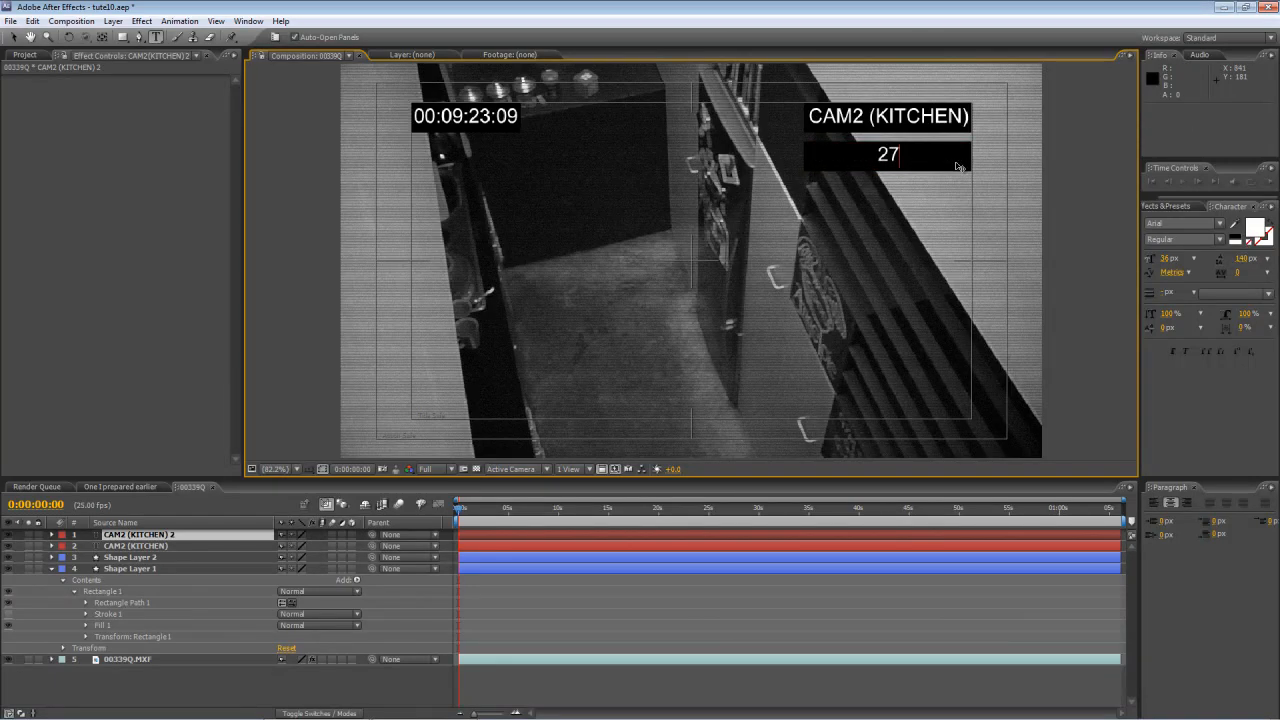
text(/05)
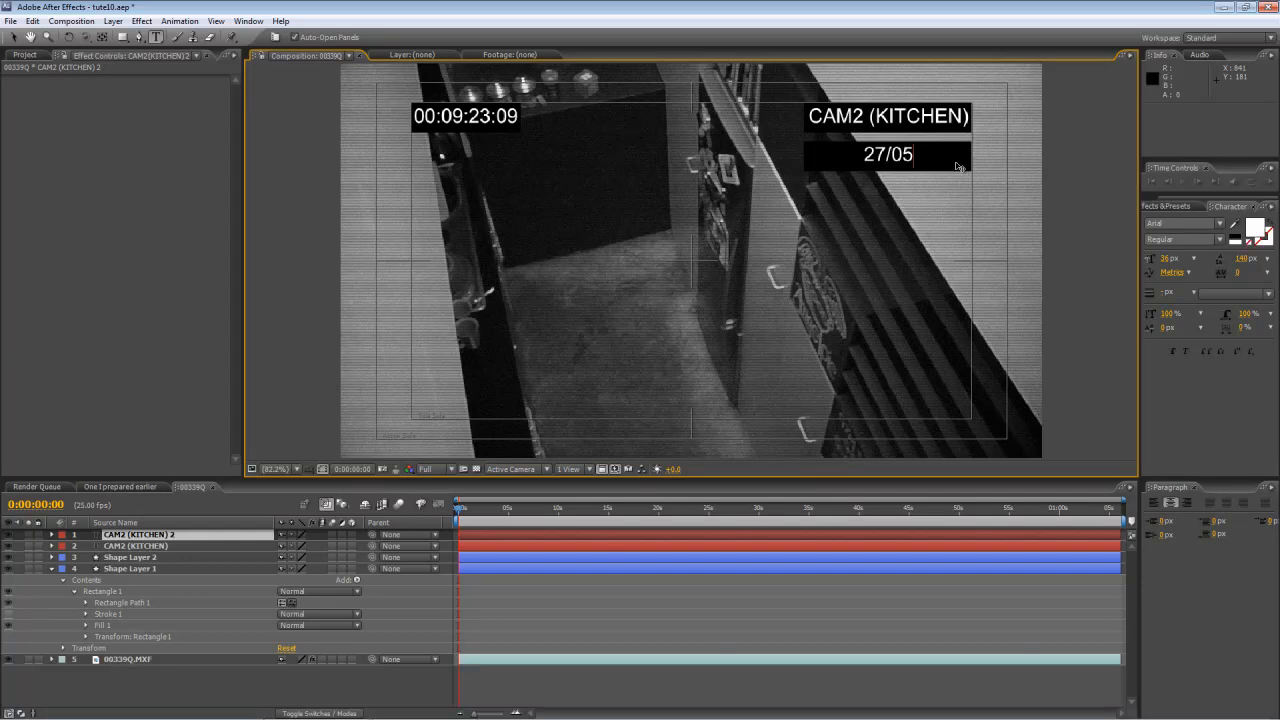
text(/2010)
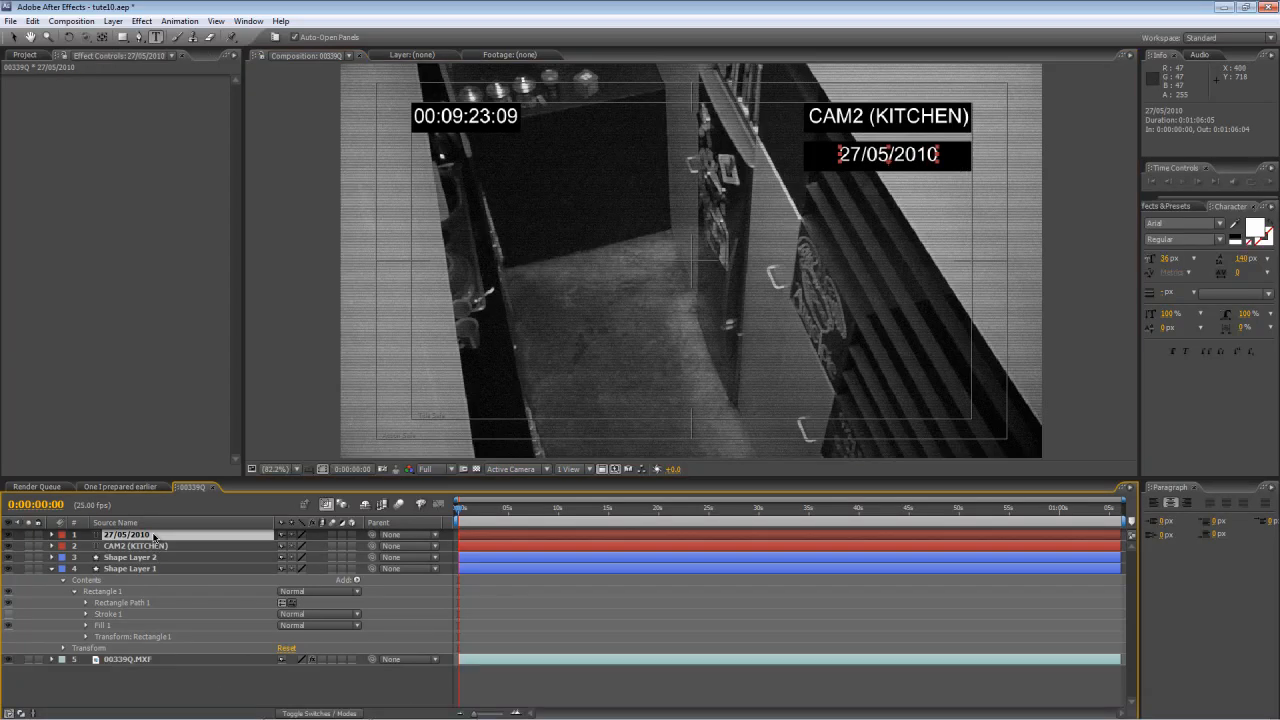
double_click(127, 534)
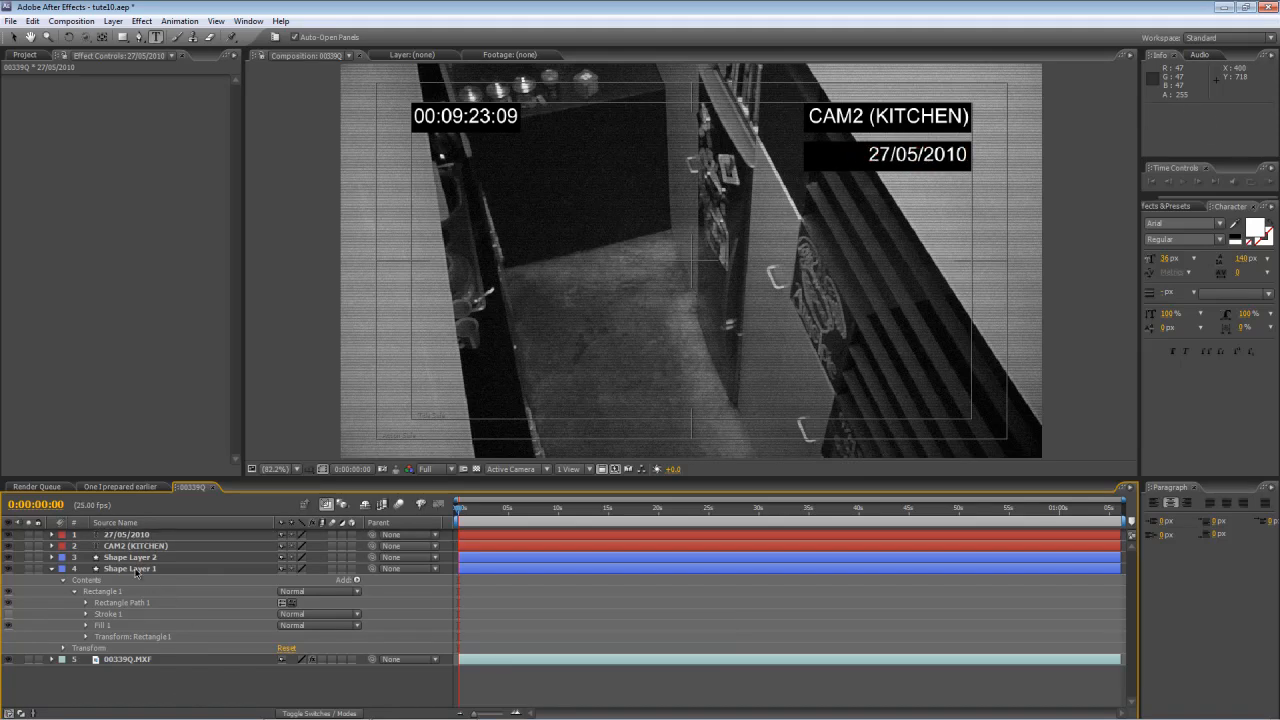
Select Shape Layer 2 and collapse the open layer property groups.
click(130, 557)
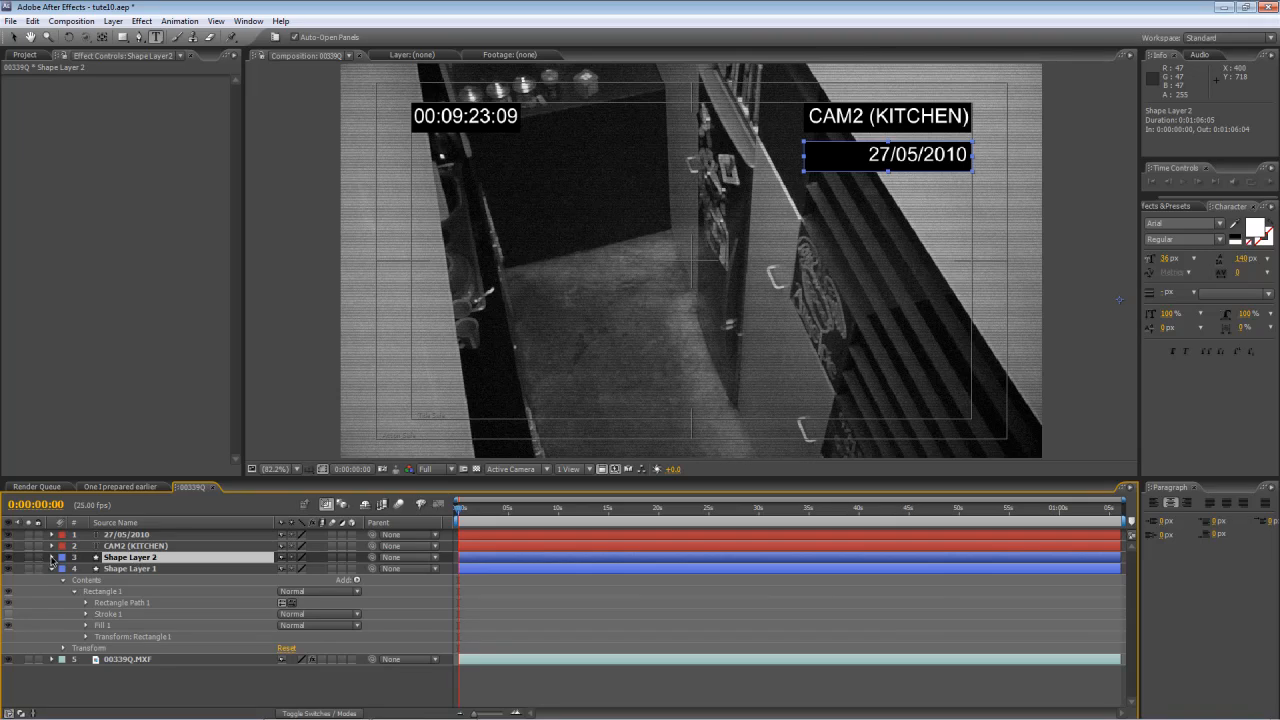
click(52, 557)
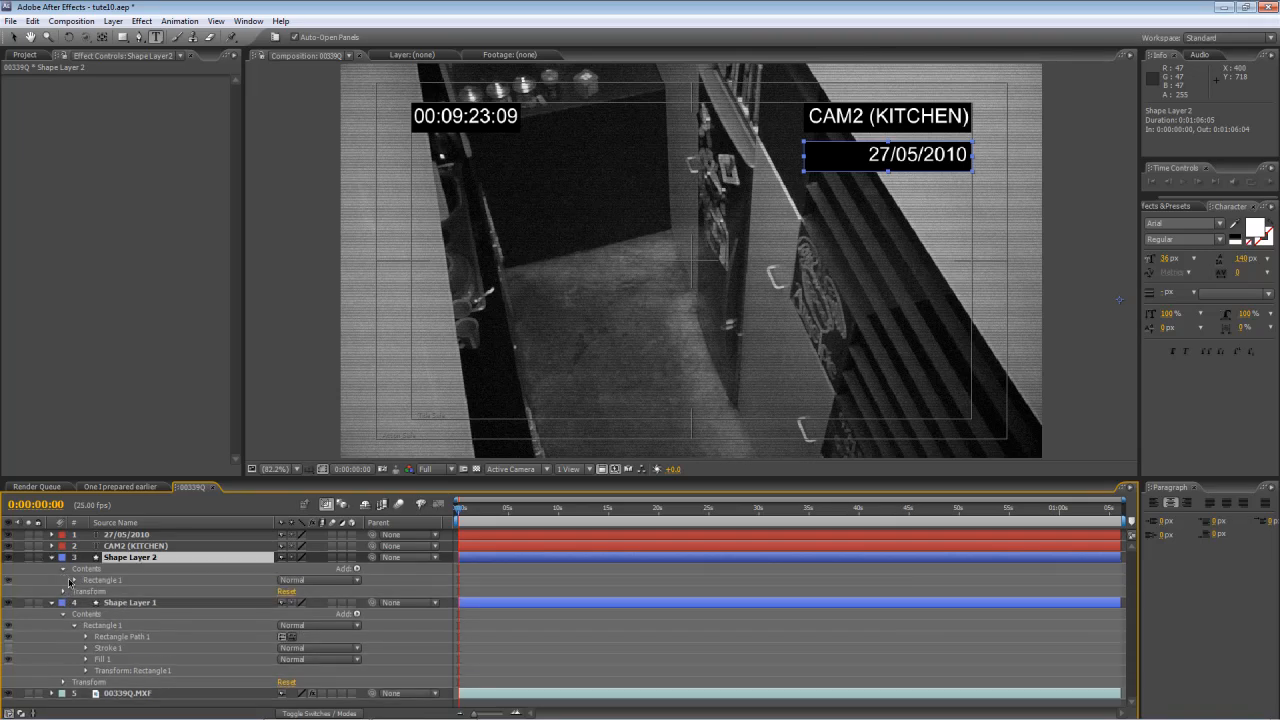
click(64, 580)
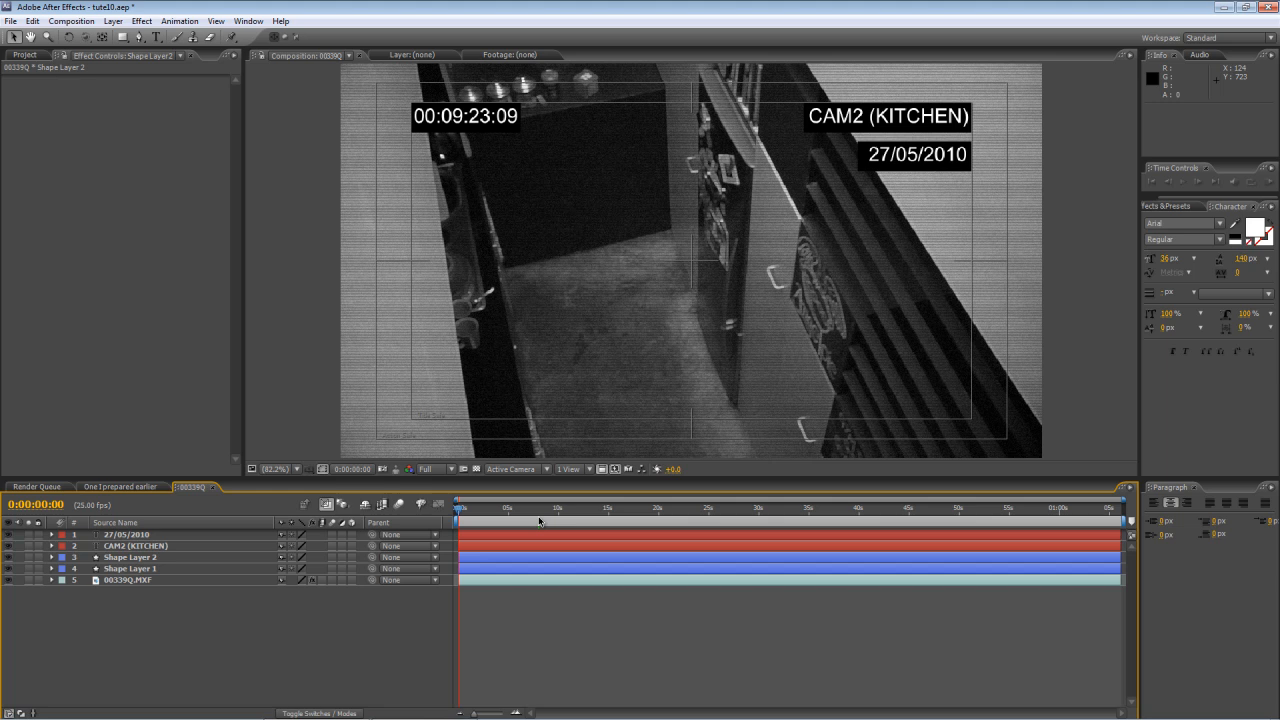
mouse_move(540, 520)
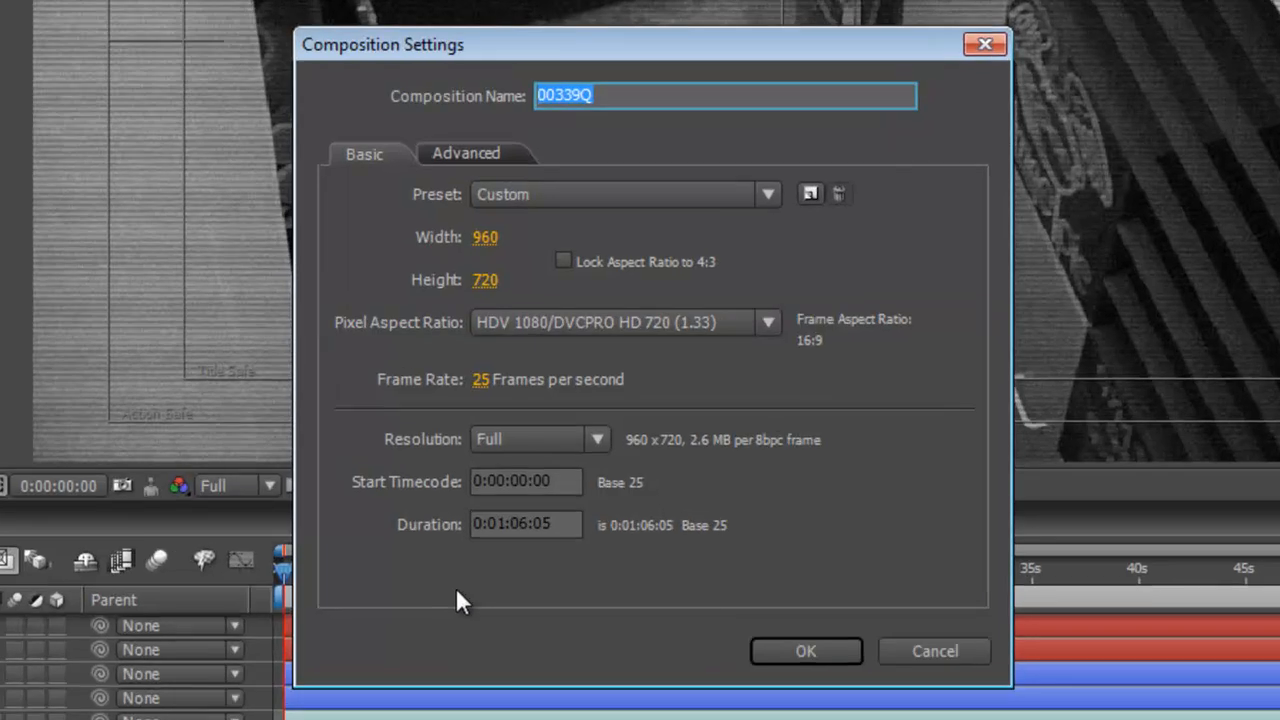
Change the composition frame rate from 25 to 2 fps.
click(481, 379)
text(2)
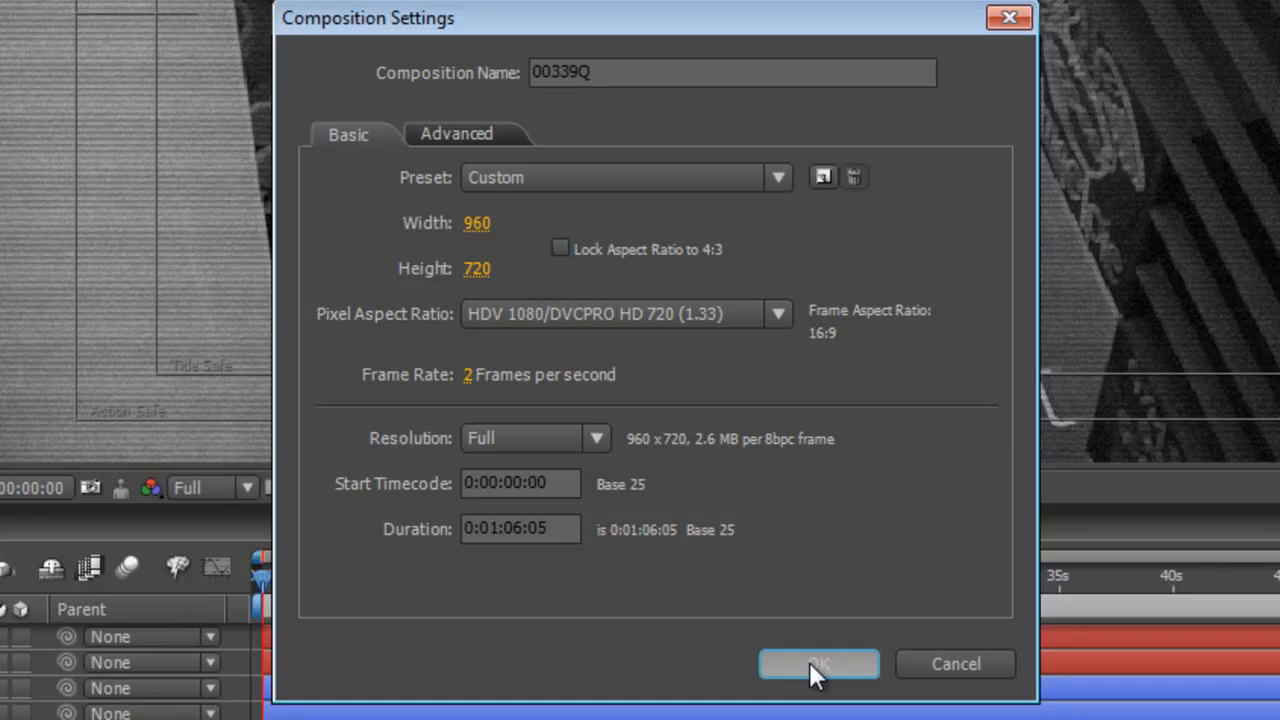
click(818, 664)
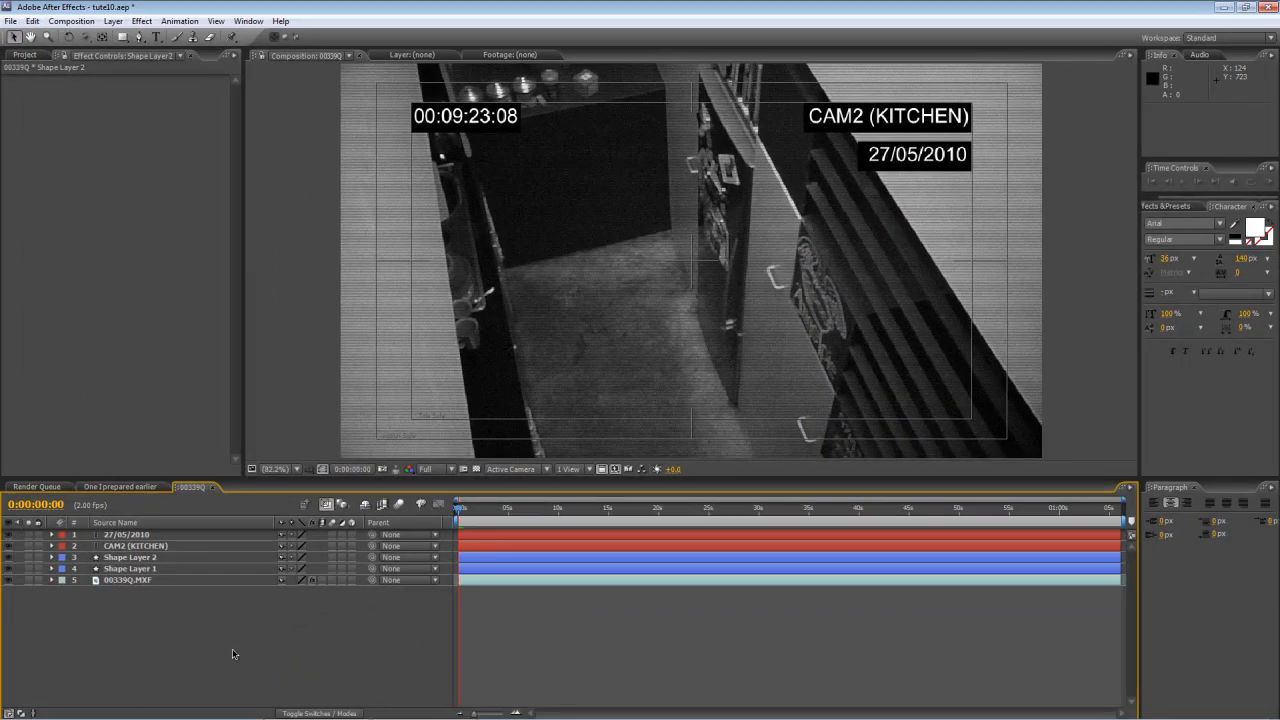